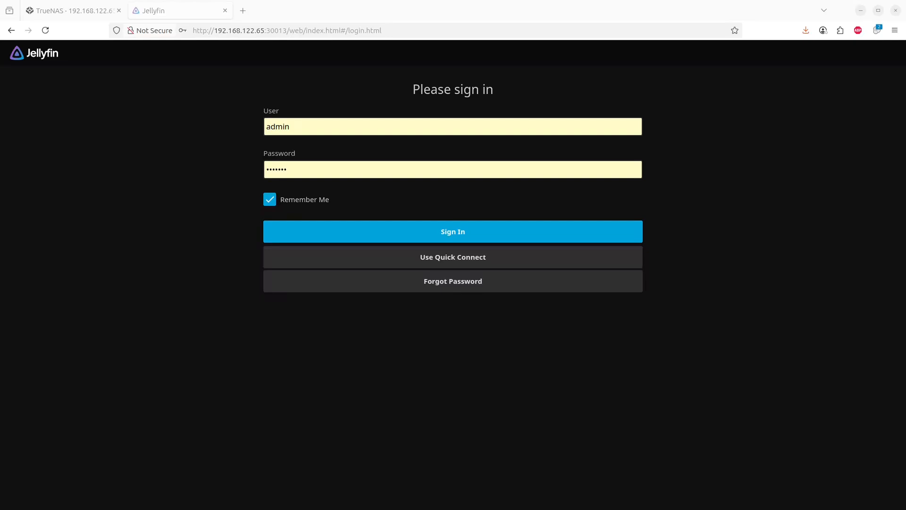
mouse_move(734, 498)
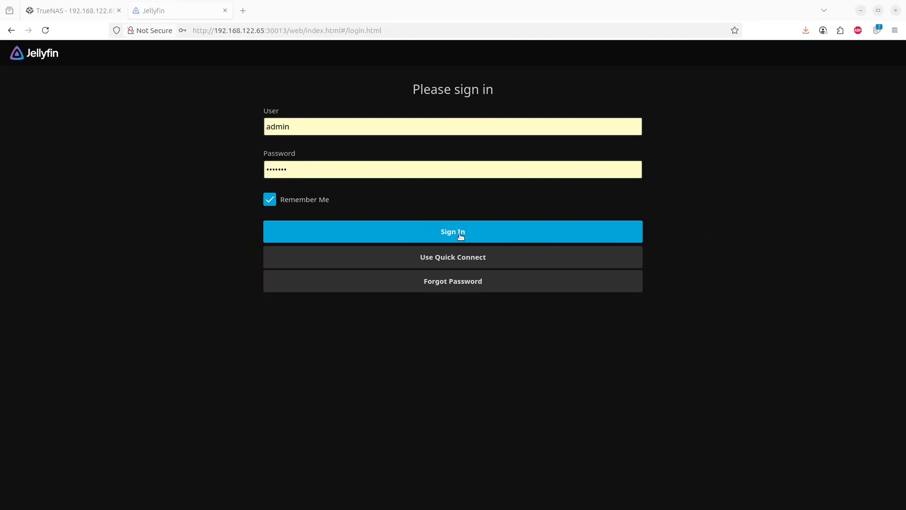
- Sign in to the Jellyfin server as admin and land on the home page
click(452, 232)
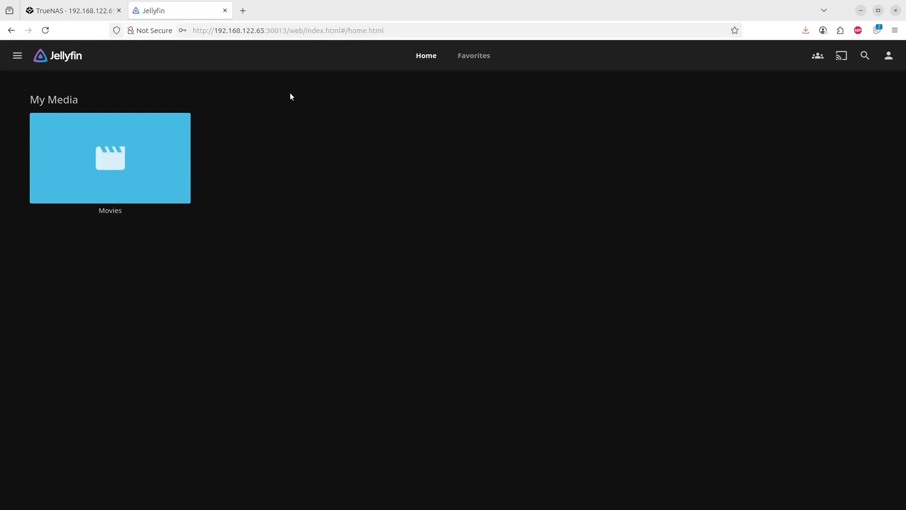
mouse_move(3, 90)
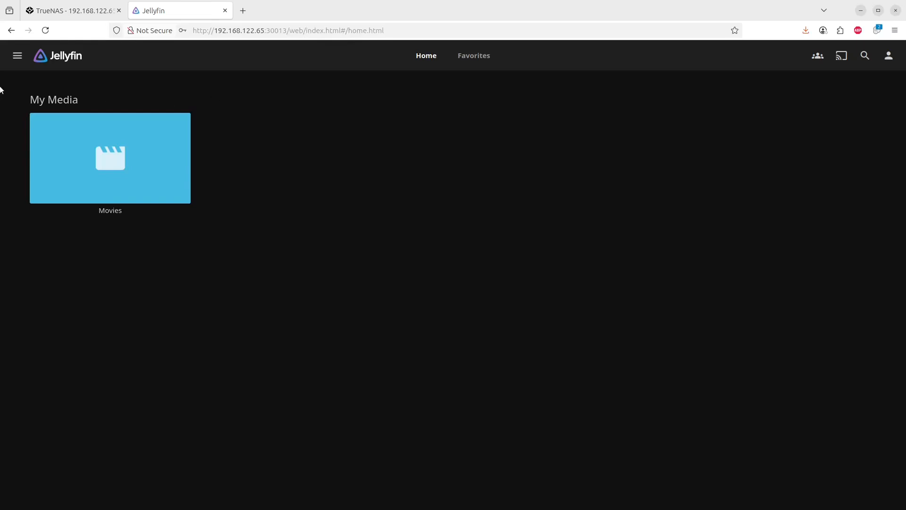
- Go through Dashboard > My Plugins to the plugin Catalog and browse the listed plugins
click(17, 56)
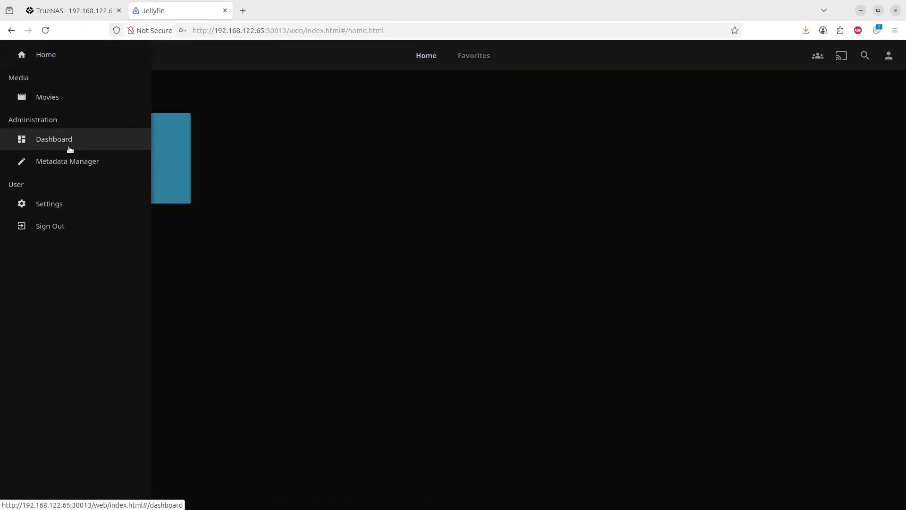
click(54, 138)
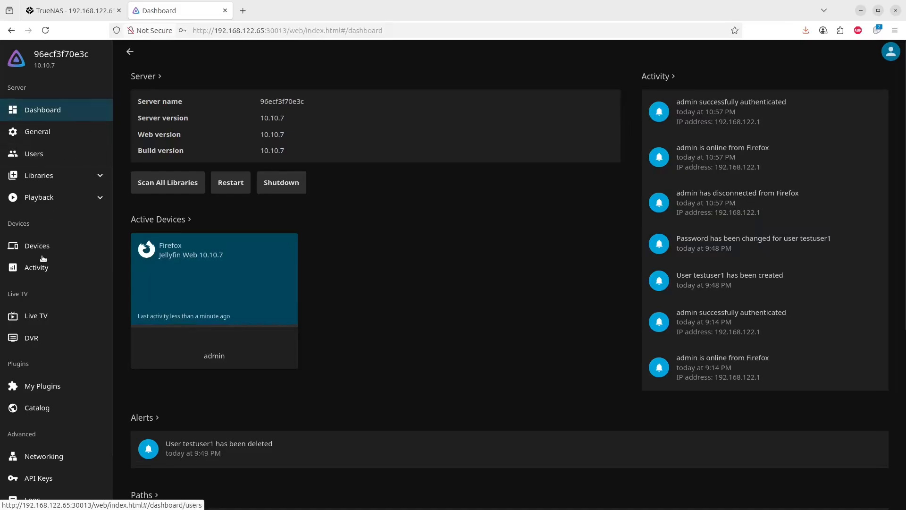
mouse_move(41, 386)
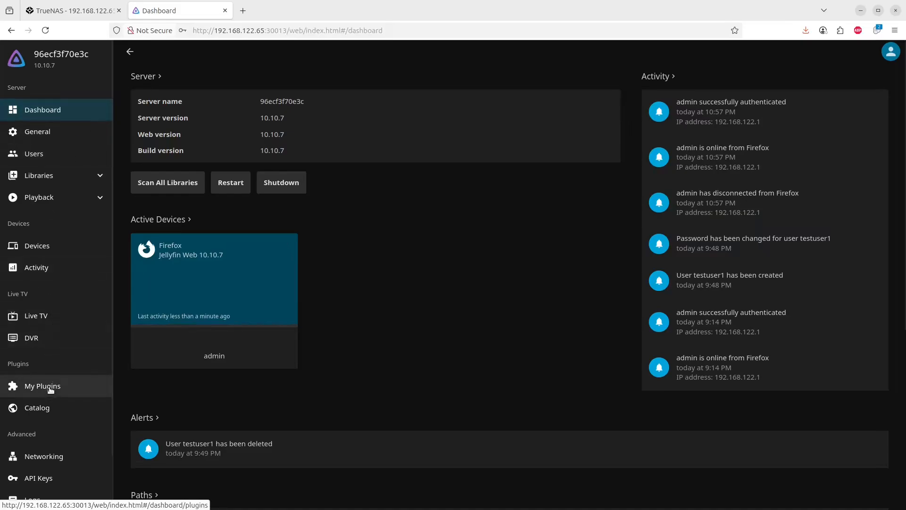
click(42, 385)
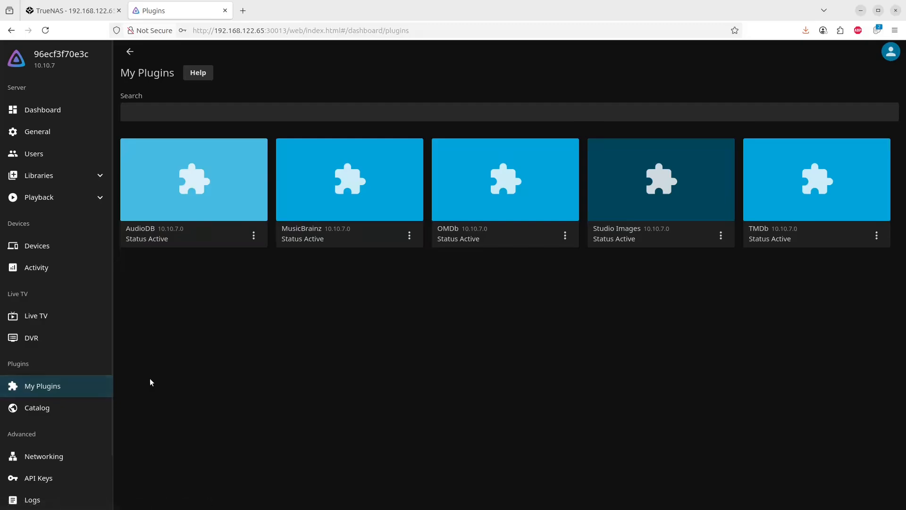
mouse_move(619, 210)
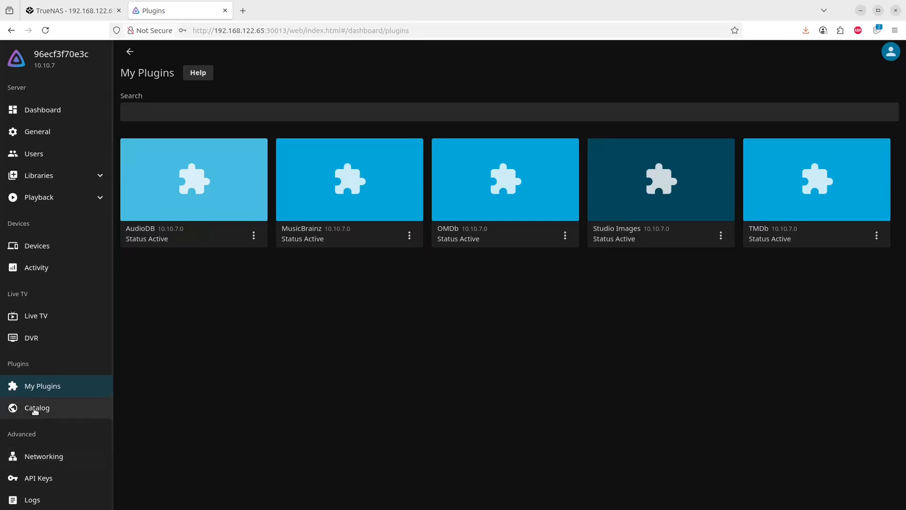
click(37, 408)
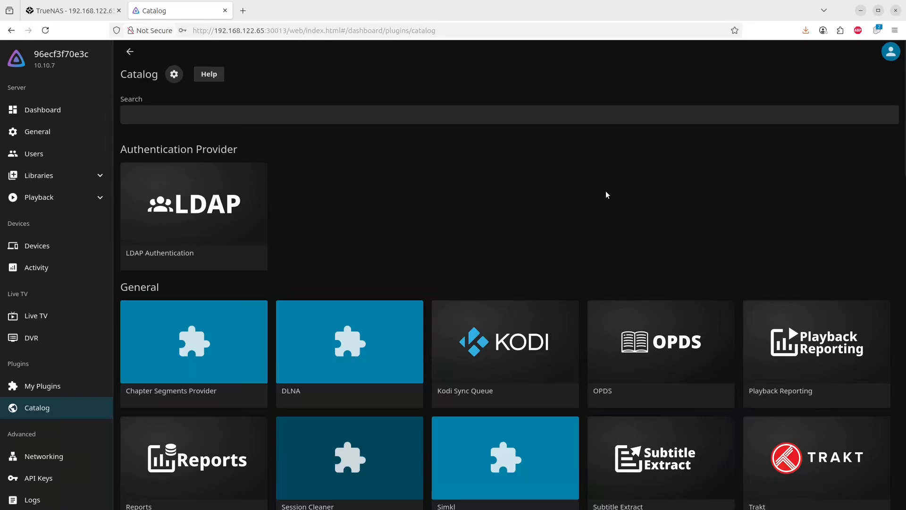
scroll(down, 3)
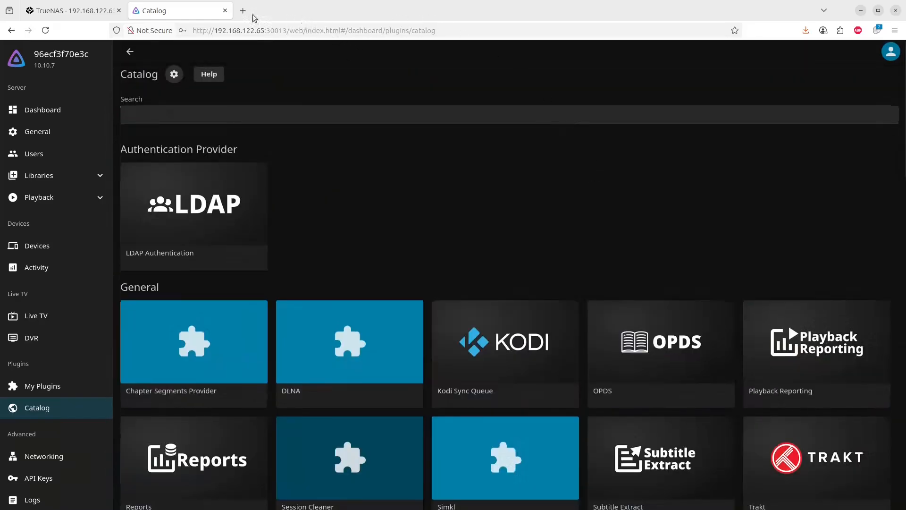
mouse_move(243, 11)
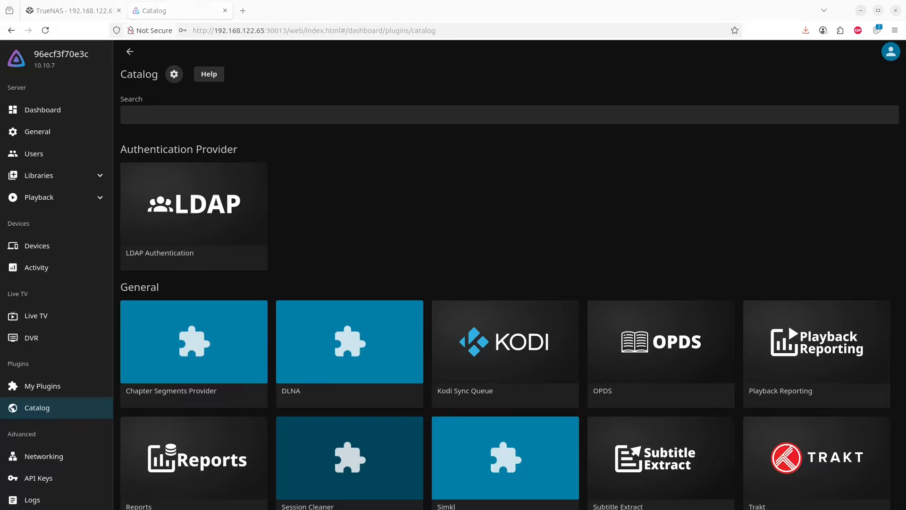
- Search Google for 'jellyfin plugins' and open the Awesome Jellyfin GitHub list in a new tab
click(286, 10)
text(jellyfin plugins)
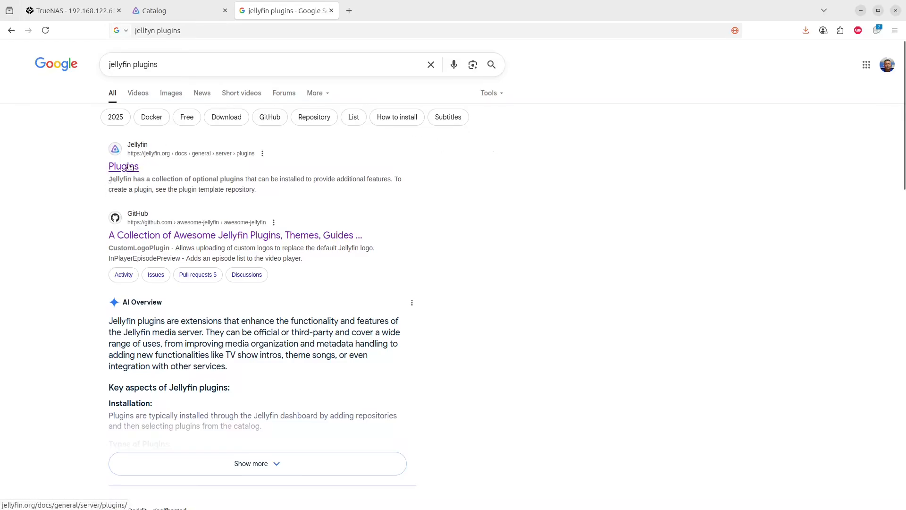
click(123, 166)
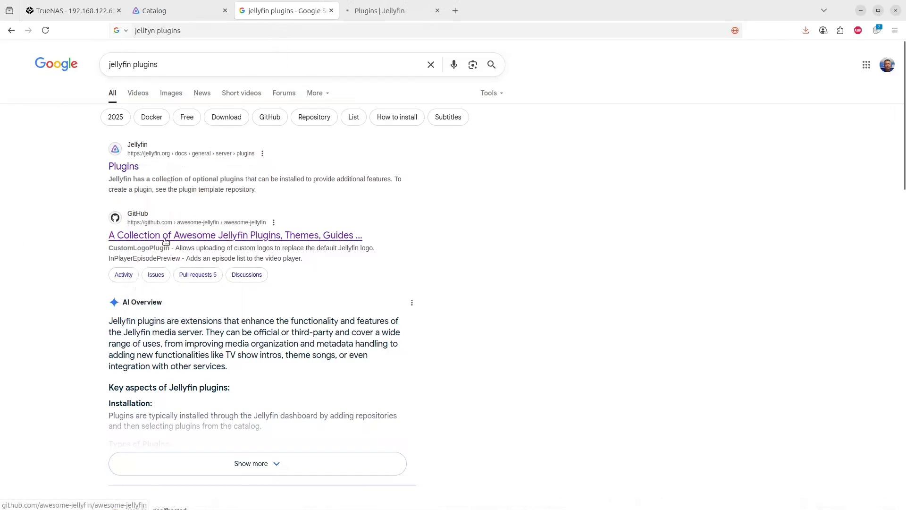
right_click(168, 235)
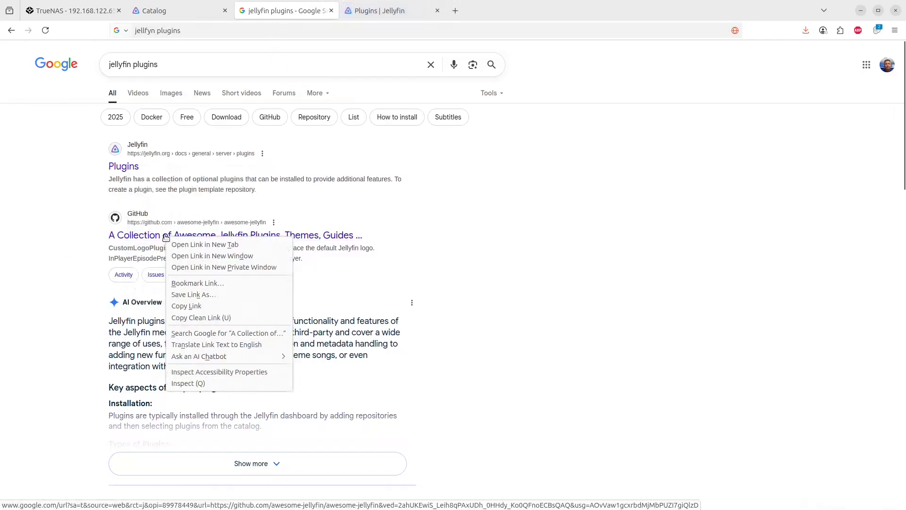
mouse_move(220, 244)
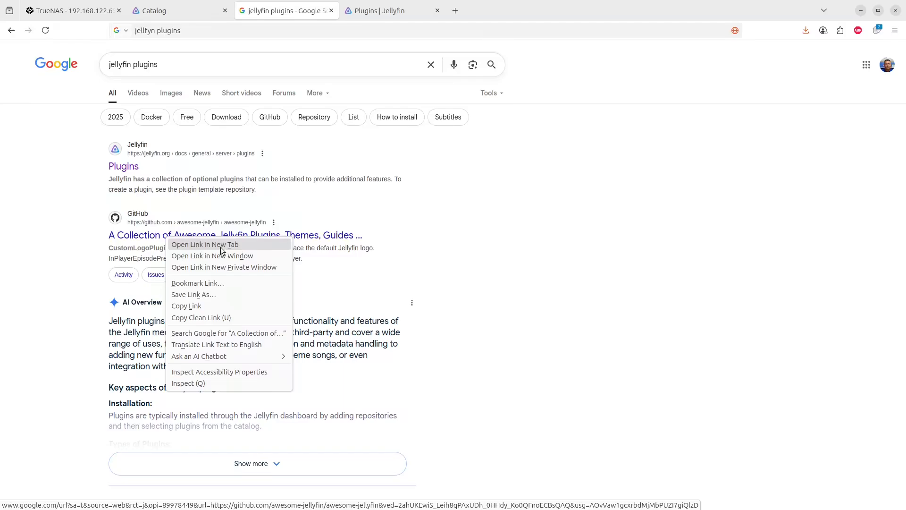
click(205, 244)
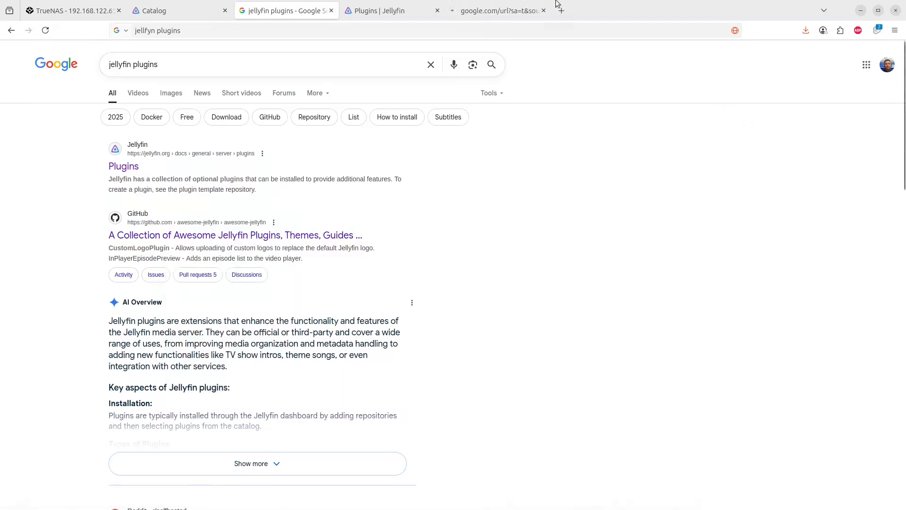
mouse_move(499, 10)
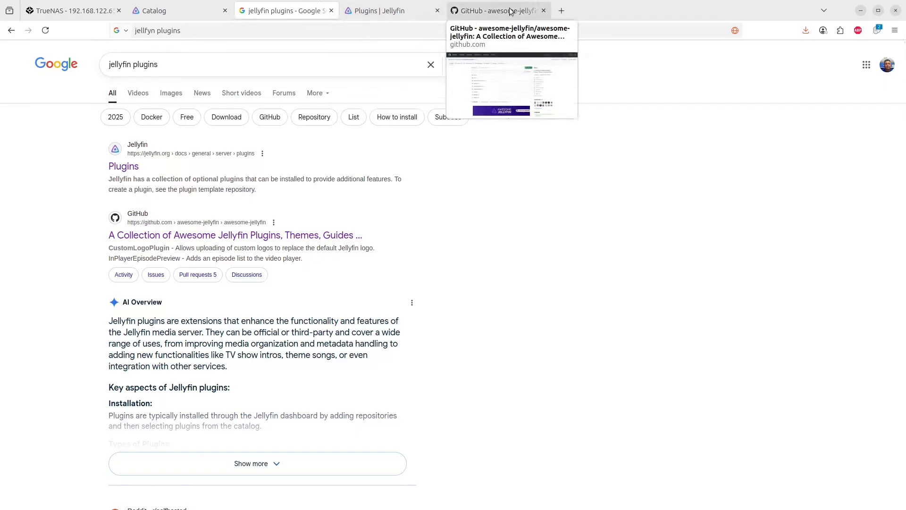
click(499, 10)
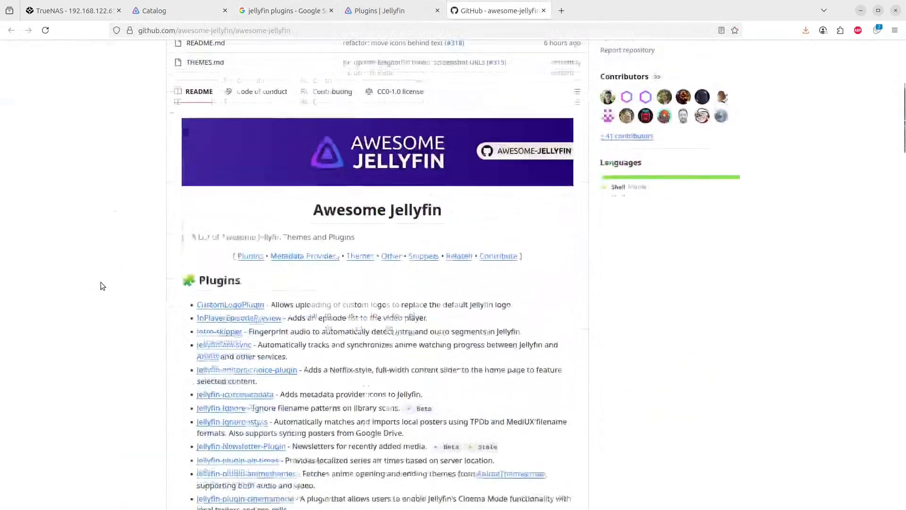
- Find and open the media-upload-plugin repository from the Awesome Jellyfin list
scroll(down, 3)
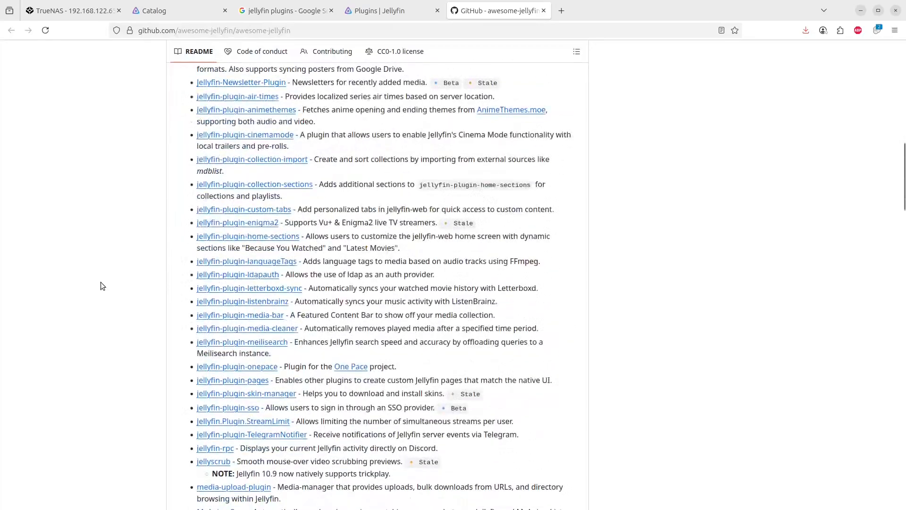
scroll(down, 3)
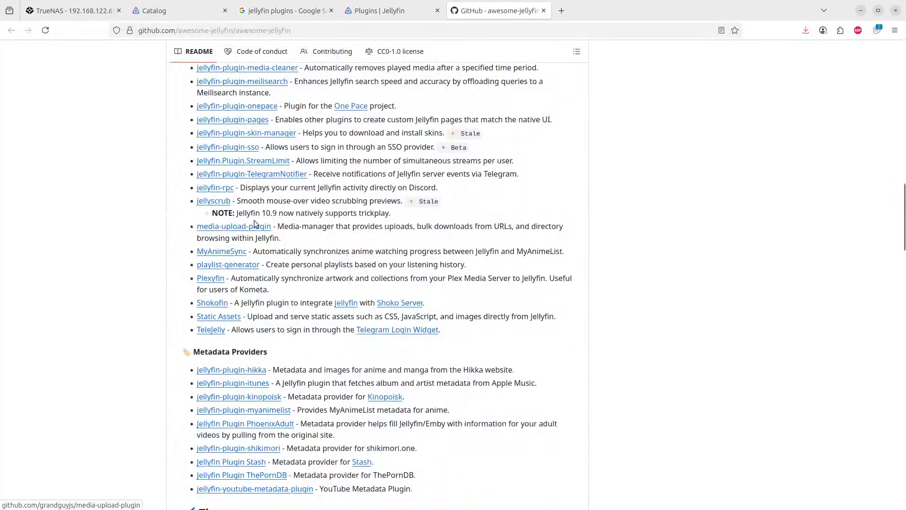
click(233, 225)
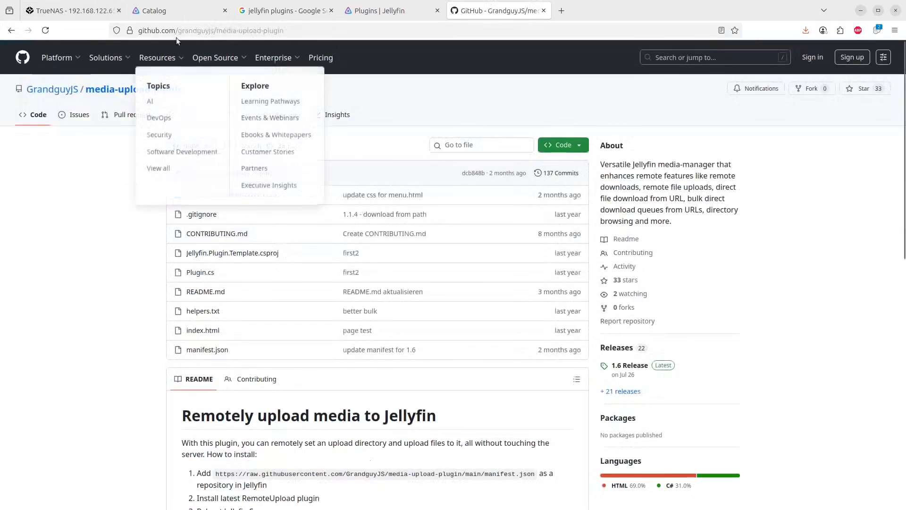
- Return to Jellyfin's catalog and start a blank New Repository entry
click(180, 11)
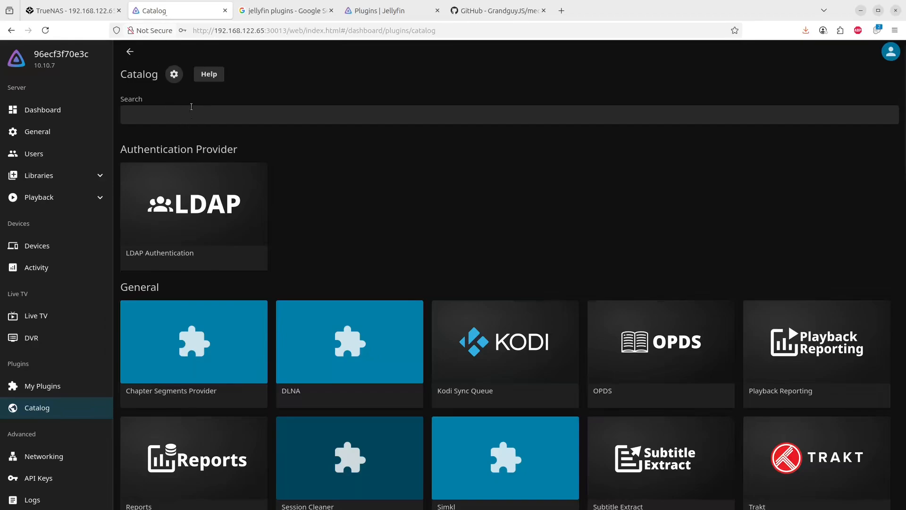
mouse_move(173, 74)
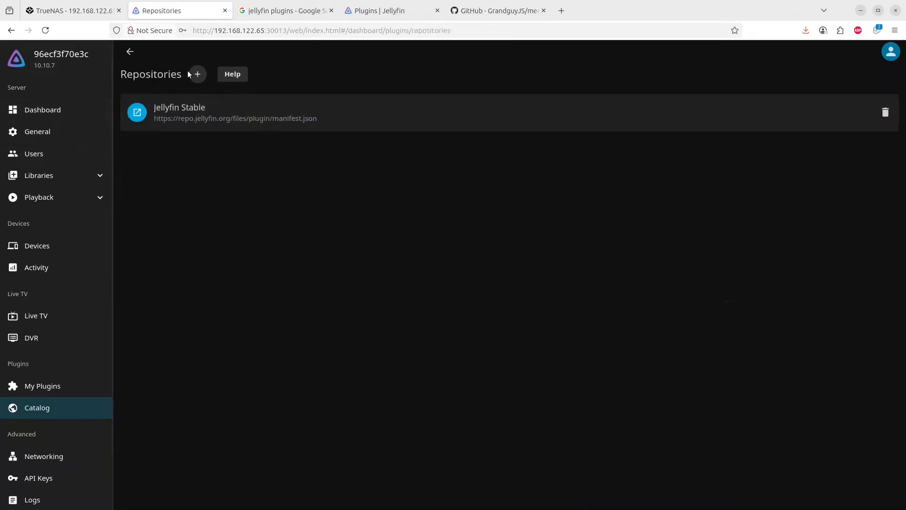
click(197, 74)
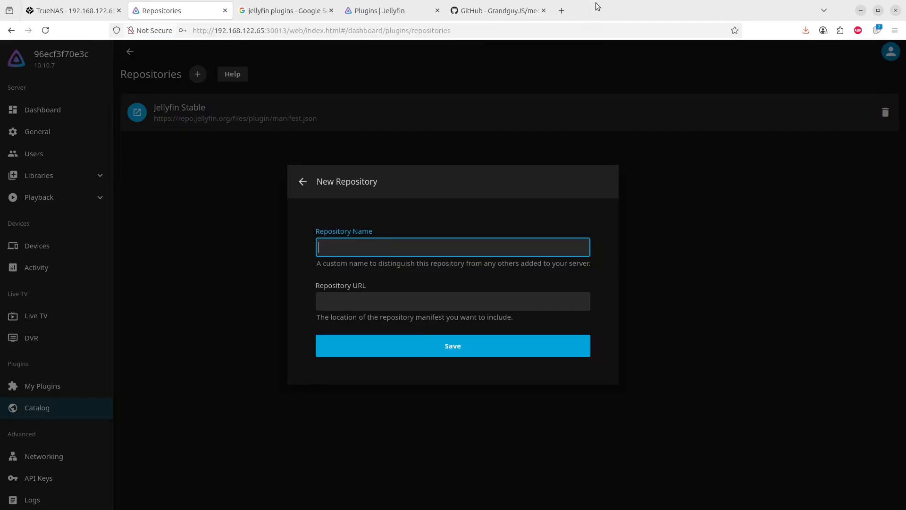
- Select and copy the manifest.json URL from the media-upload-plugin README install steps
click(493, 11)
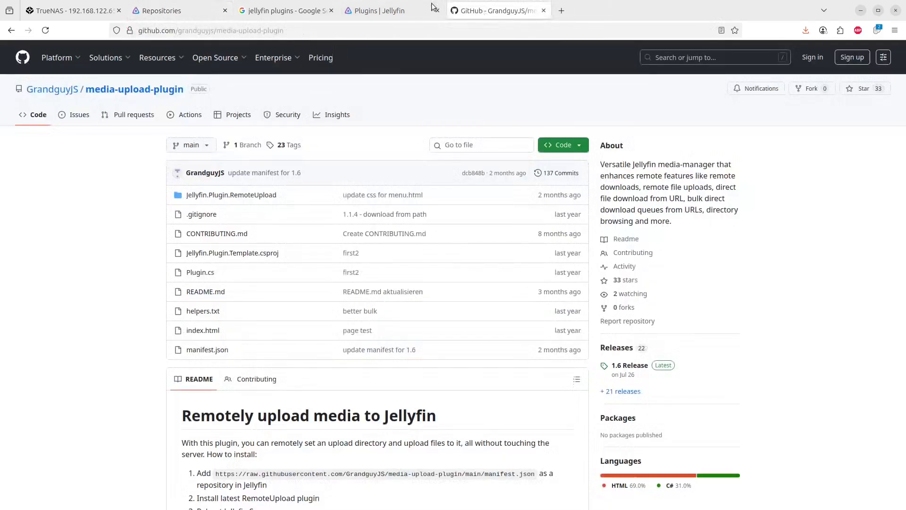
scroll(down, 3)
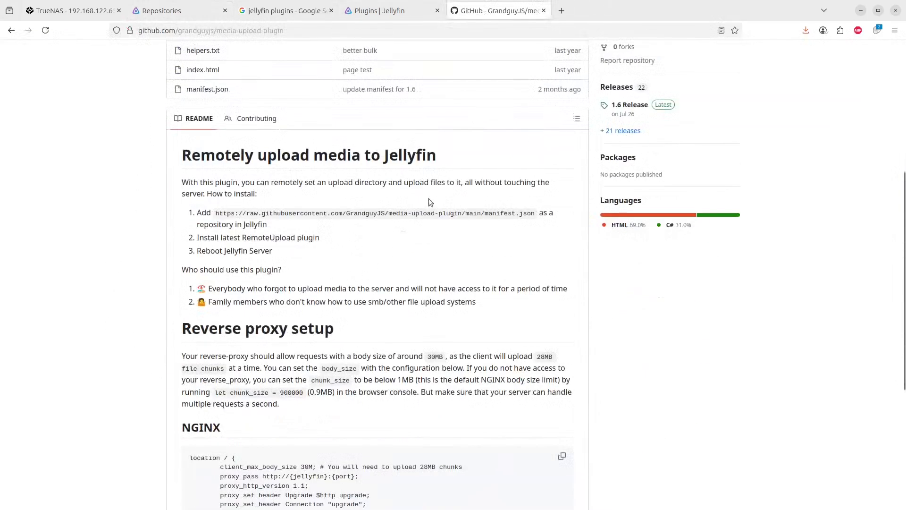
mouse_move(536, 216)
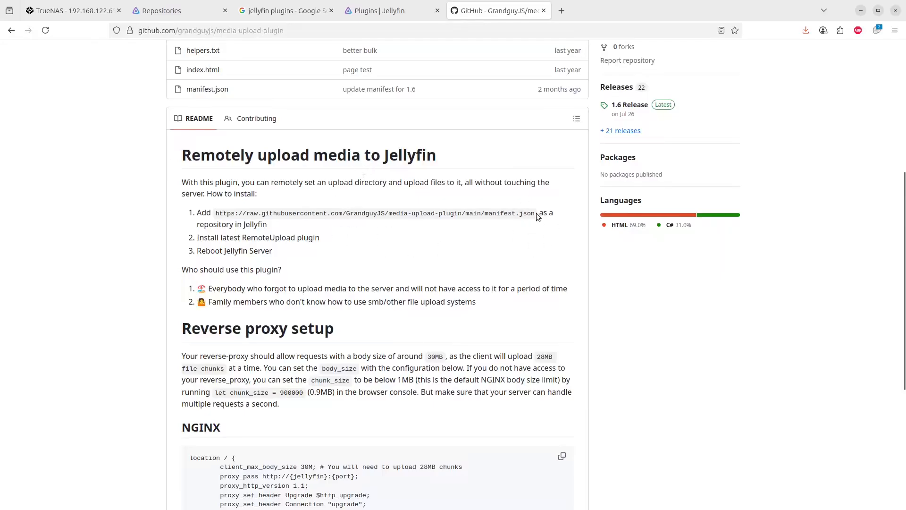
double_click(376, 212)
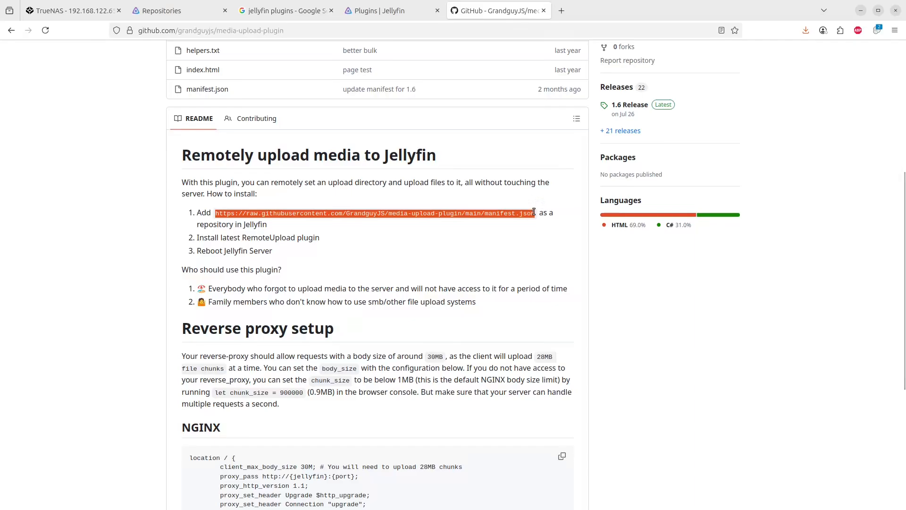
right_click(374, 213)
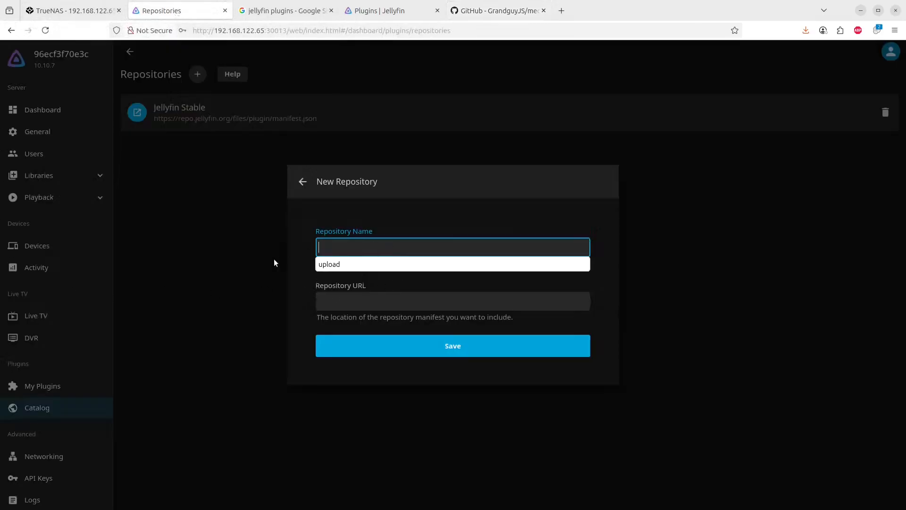
- Save a repository named 'Remote Upload' with the GrandguyJS manifest.json URL, accepting the third-party warning
click(452, 300)
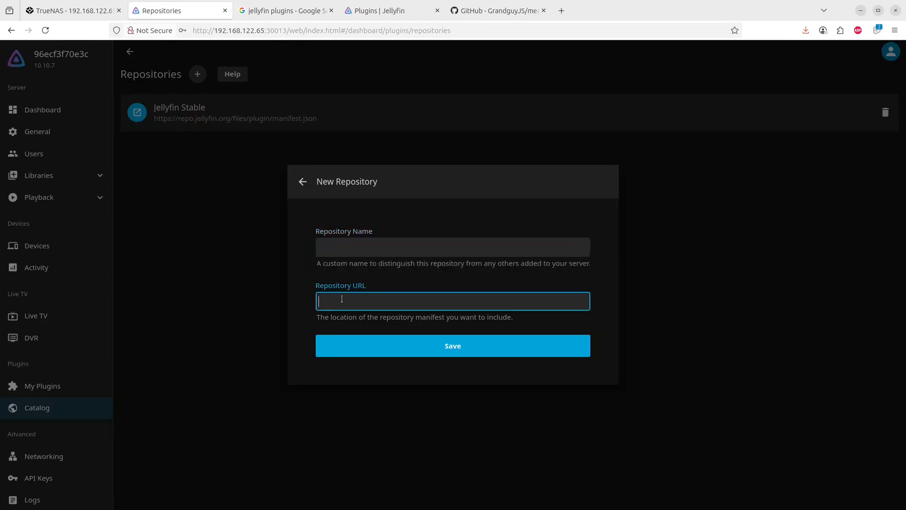
text(https://raw.githubusercontent.com/GrandguyJS/media-upload-plugin/main/manifest.json)
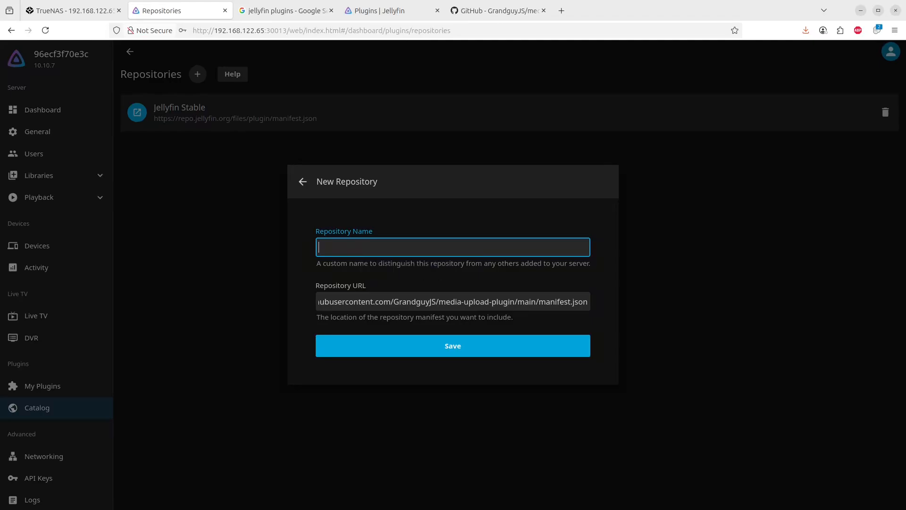
text(Remote)
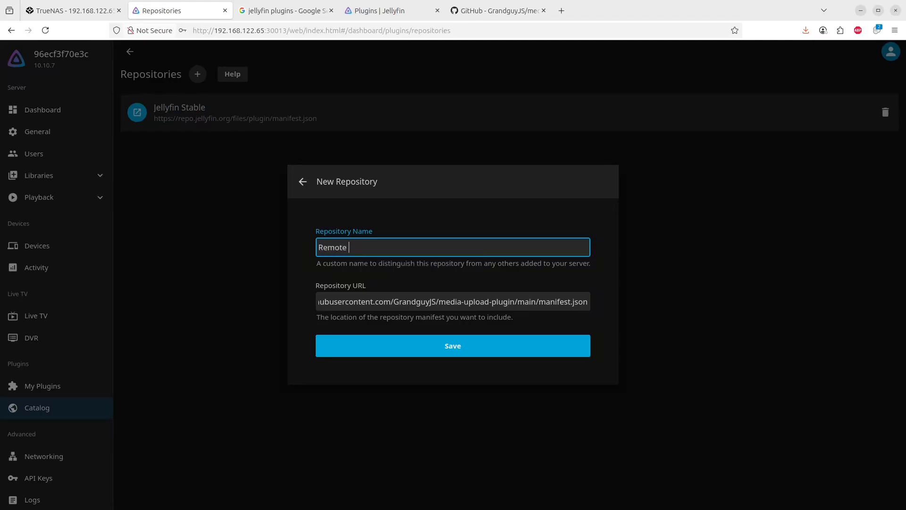
text(Uploa)
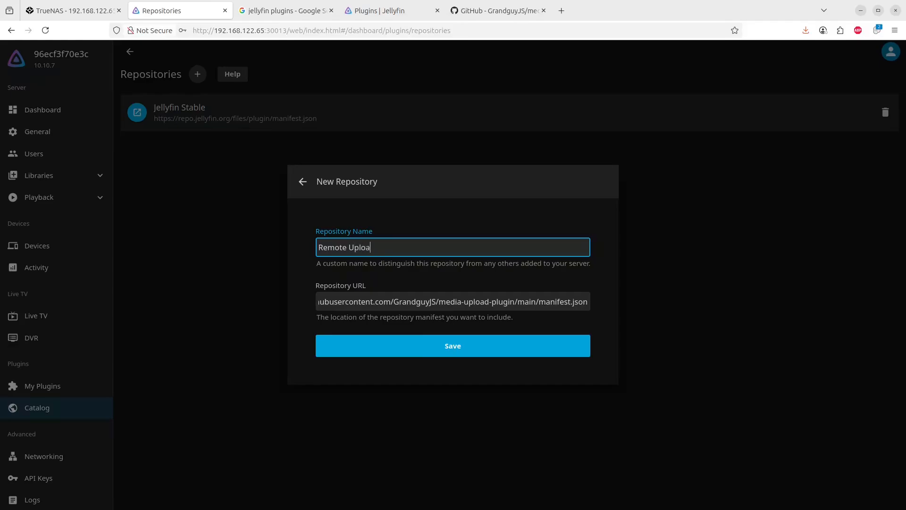
text(d)
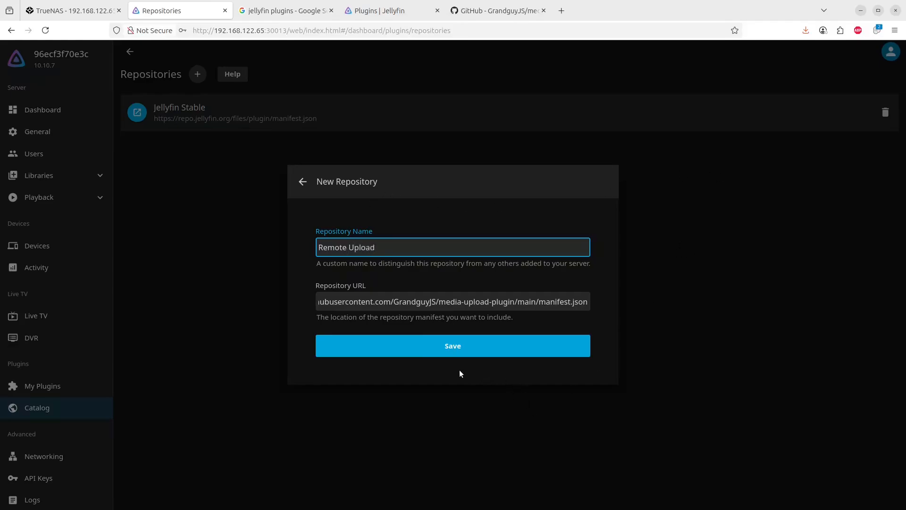
click(452, 346)
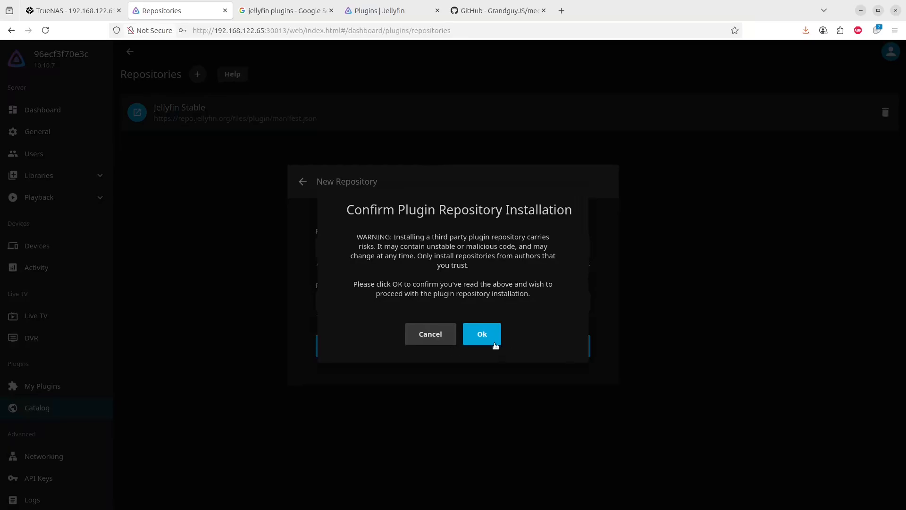
click(481, 333)
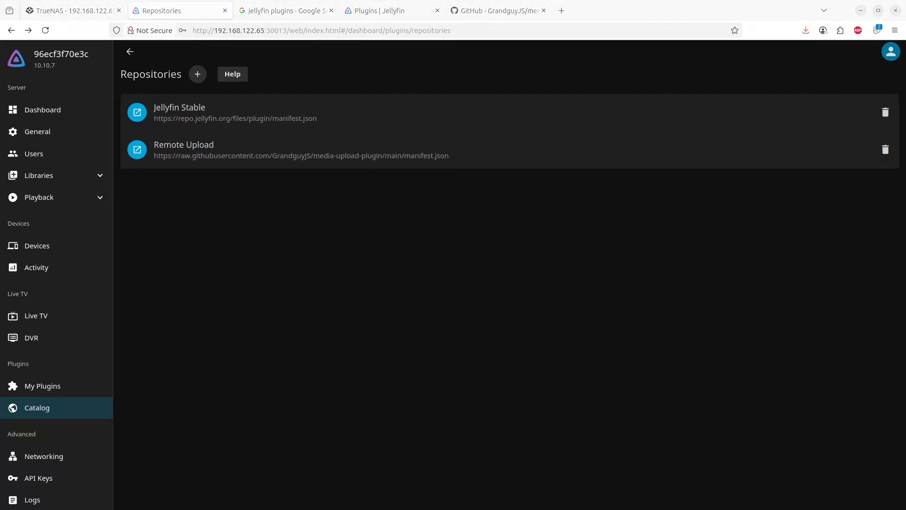
mouse_move(743, 408)
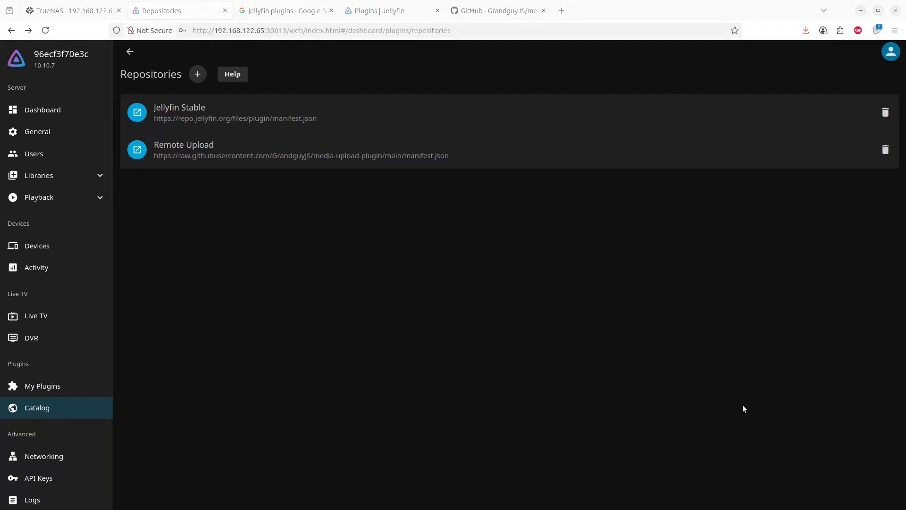
mouse_move(137, 149)
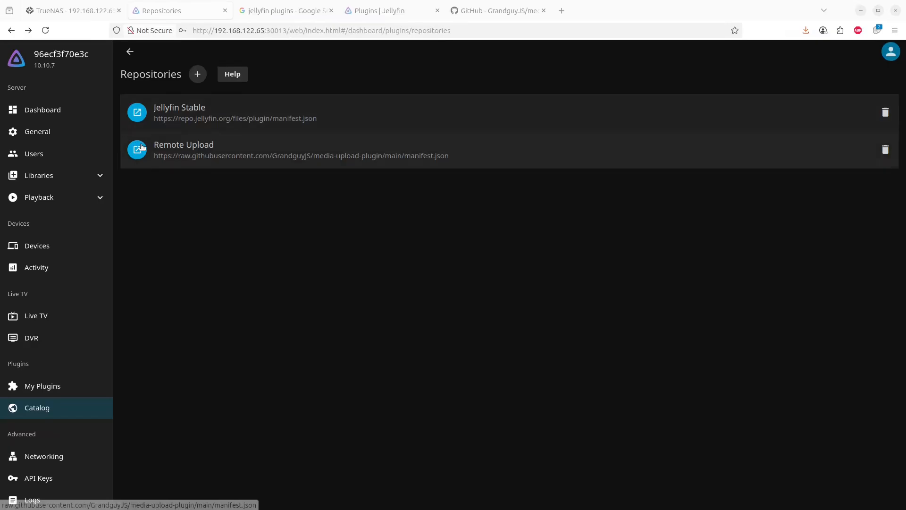
mouse_move(192, 161)
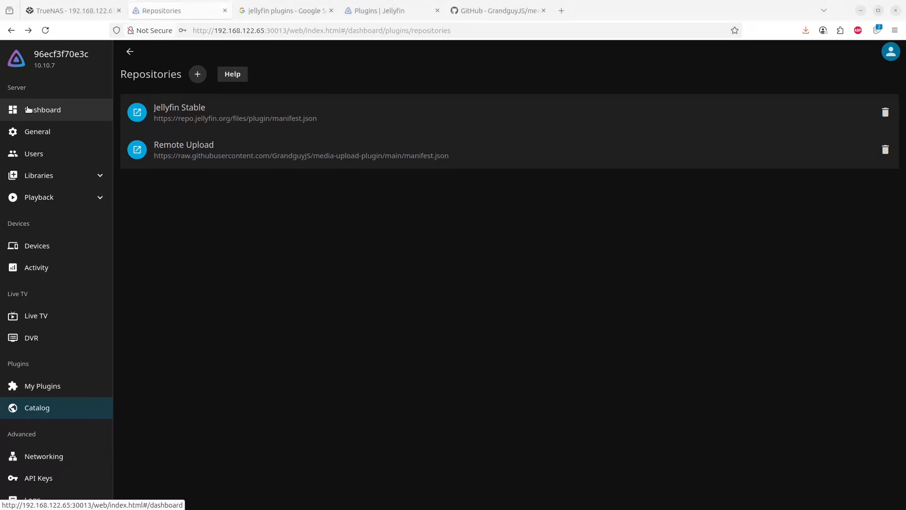
- Return to the server dashboard showing server details and recent activity
click(42, 109)
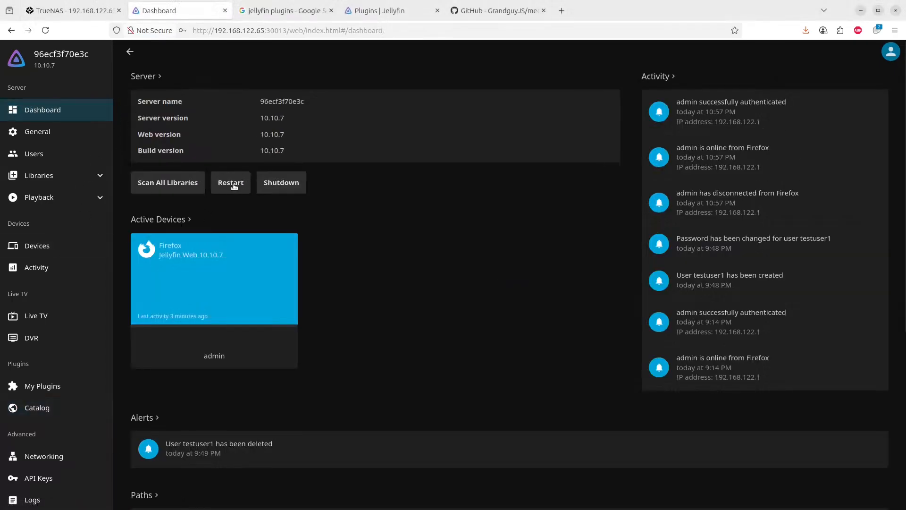
click(230, 183)
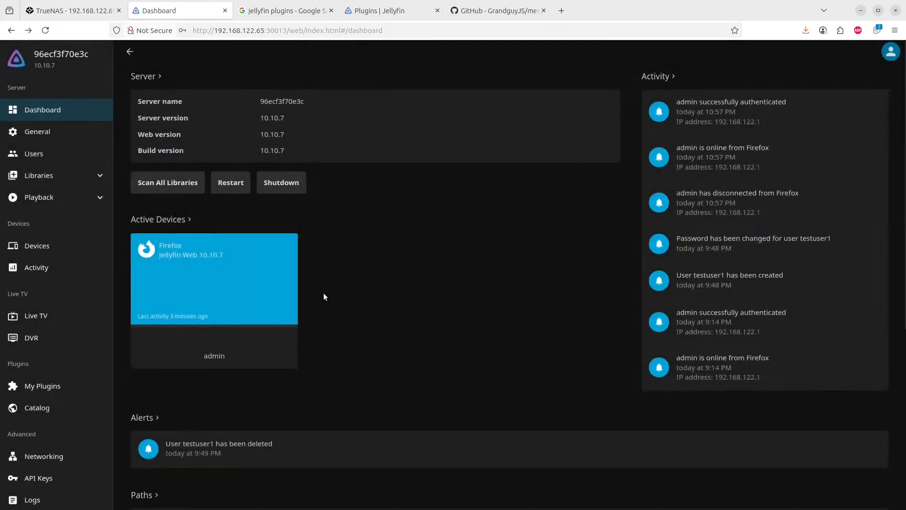
mouse_move(521, 280)
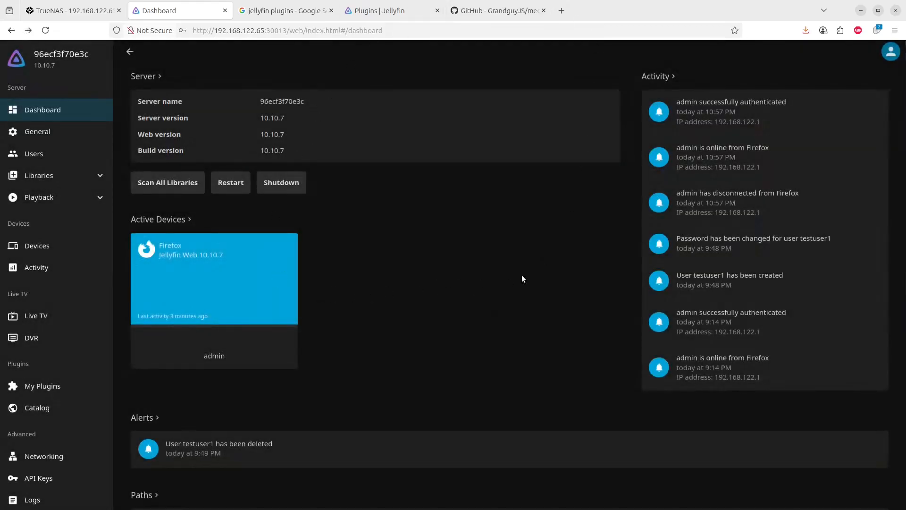
mouse_move(531, 241)
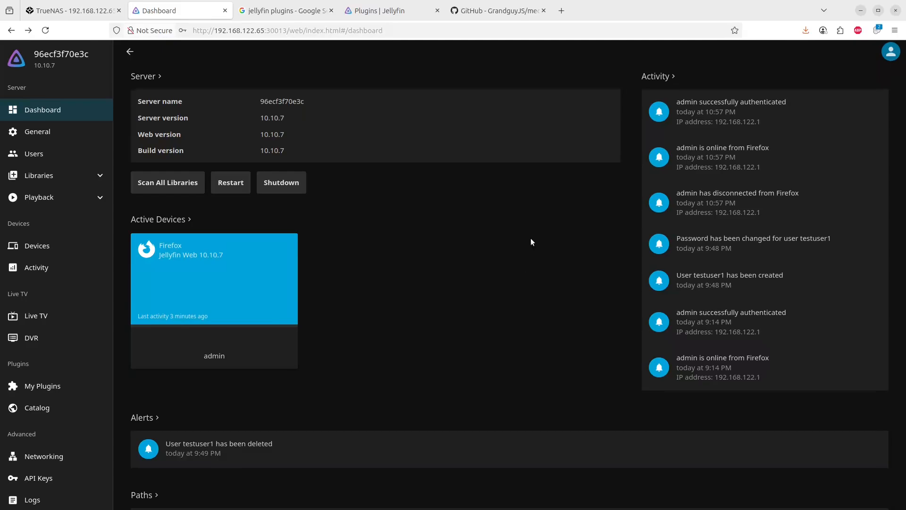
mouse_move(445, 331)
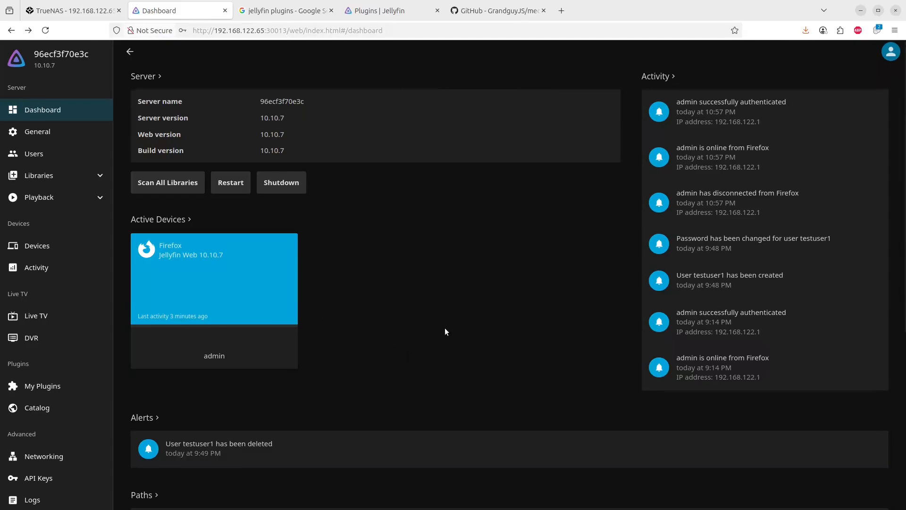
mouse_move(843, 303)
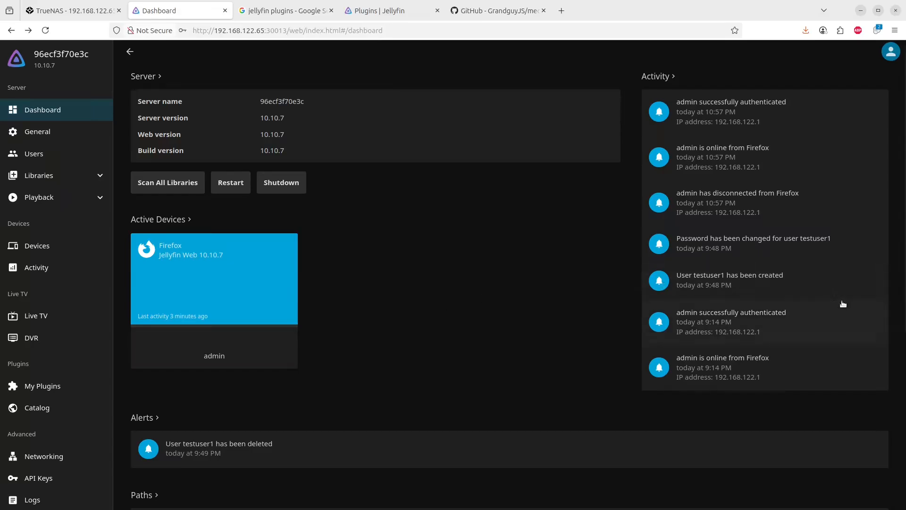
mouse_move(226, 369)
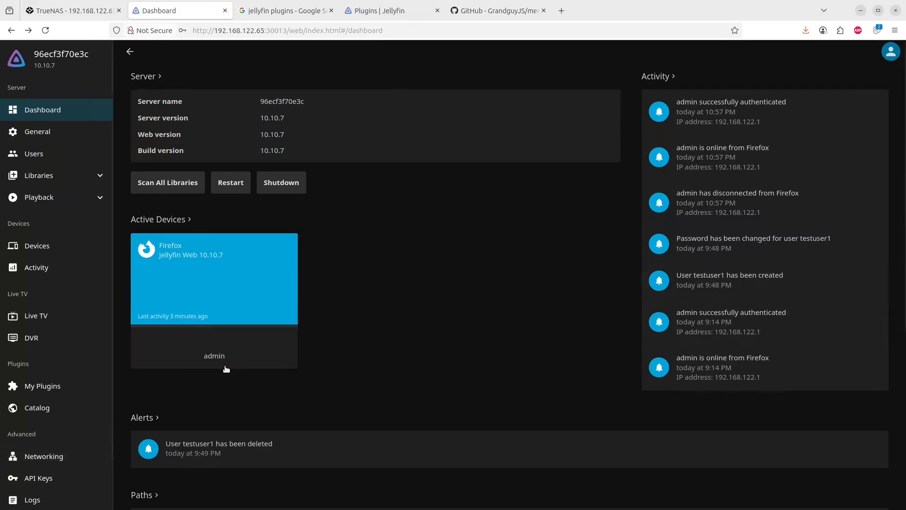
mouse_move(37, 408)
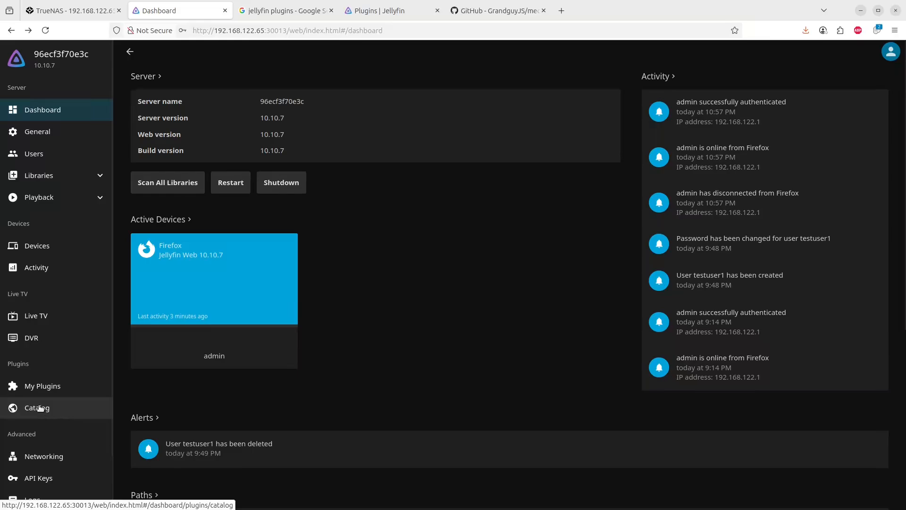
- Locate RemoteUpload under General in the catalog and open its 1.6.0.0 details page
click(37, 408)
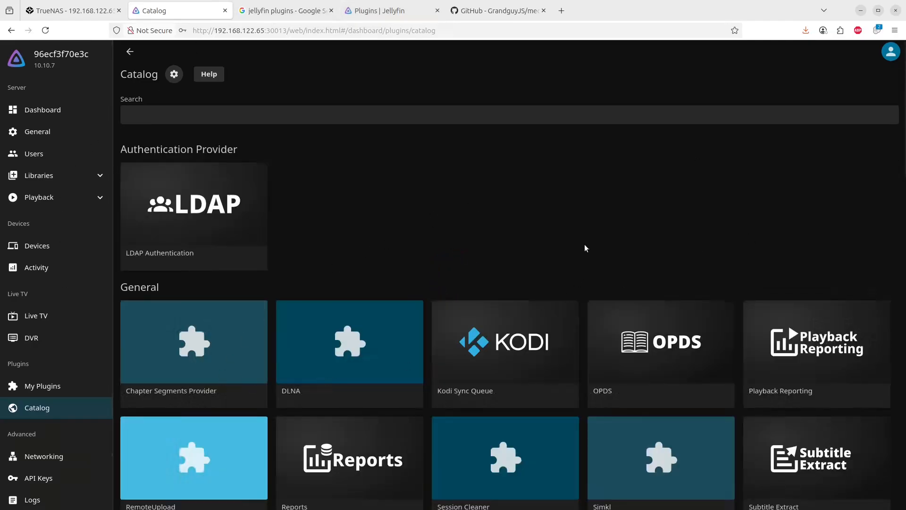
scroll(down, 3)
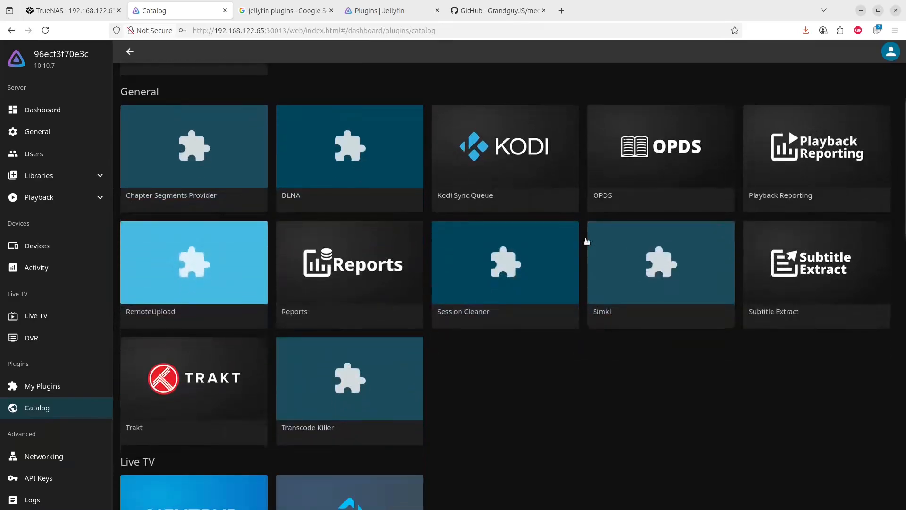
mouse_move(217, 282)
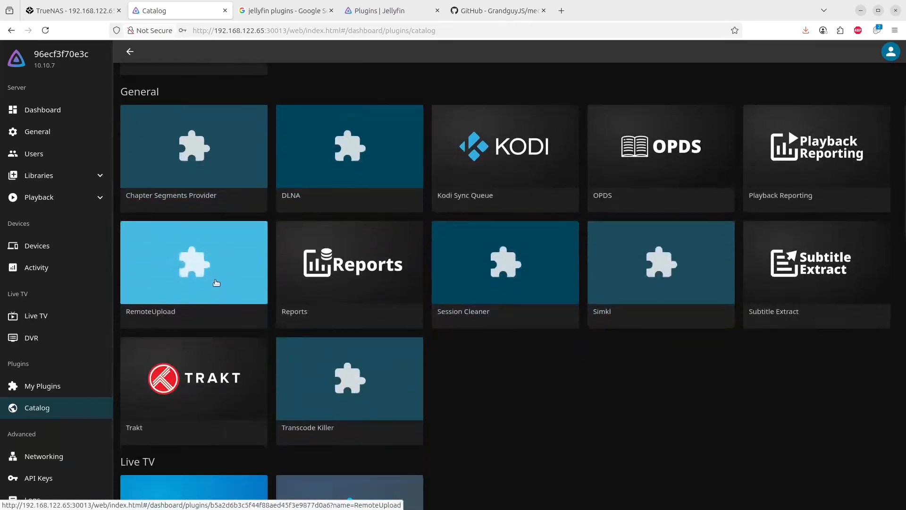
click(193, 262)
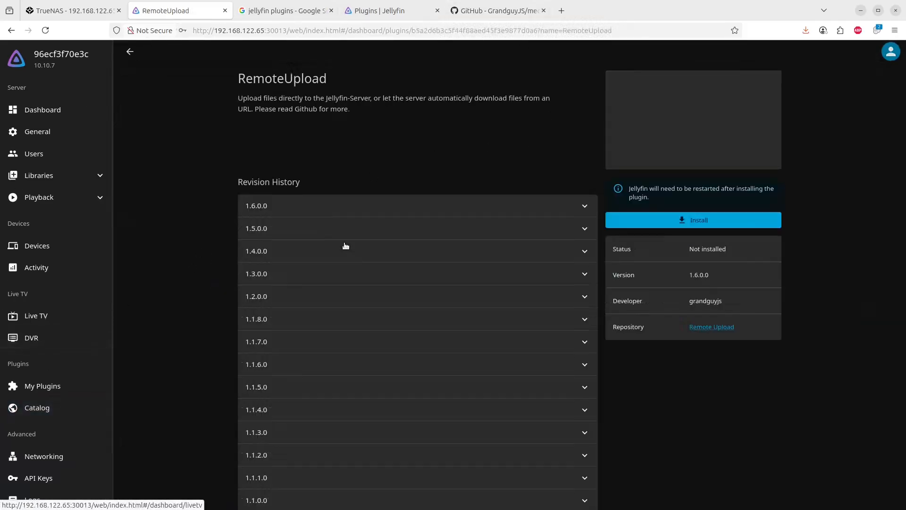
mouse_move(692, 220)
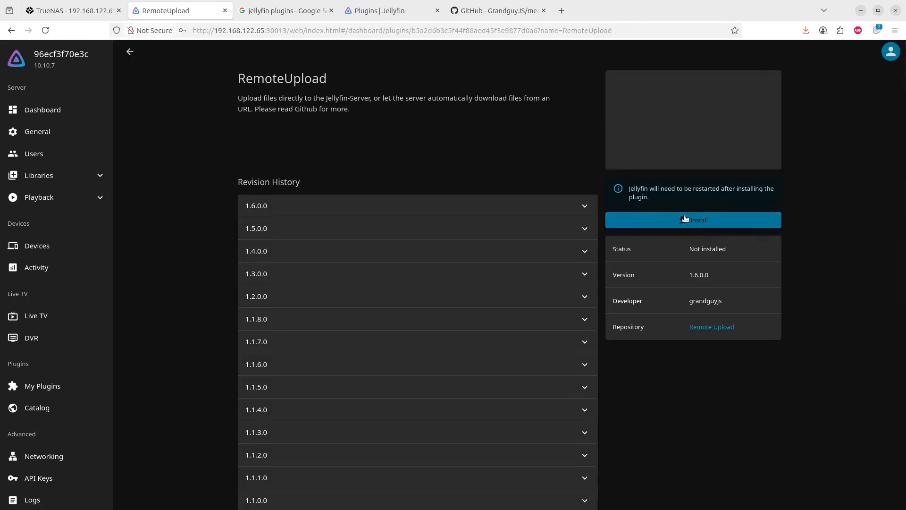
mouse_move(138, 205)
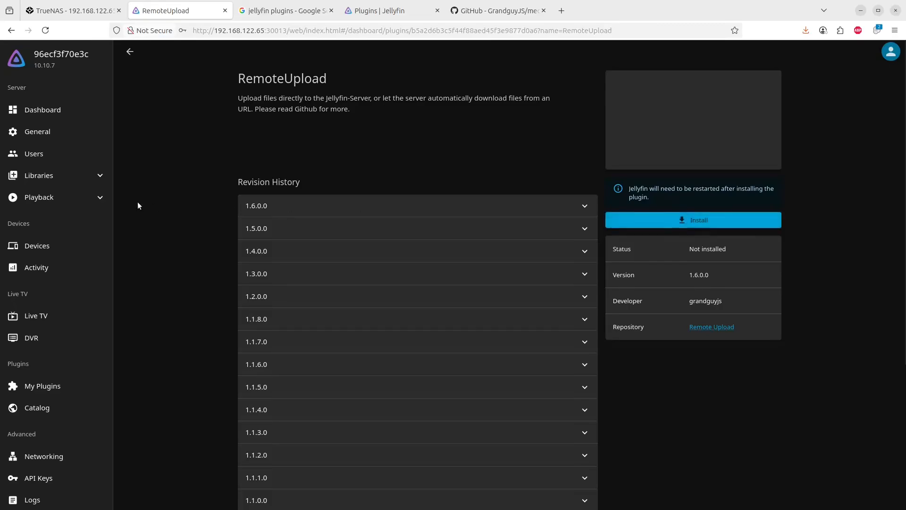
- Install RemoteUpload 1.6.0.0, confirming the warning, leaving it awaiting a restart
click(693, 220)
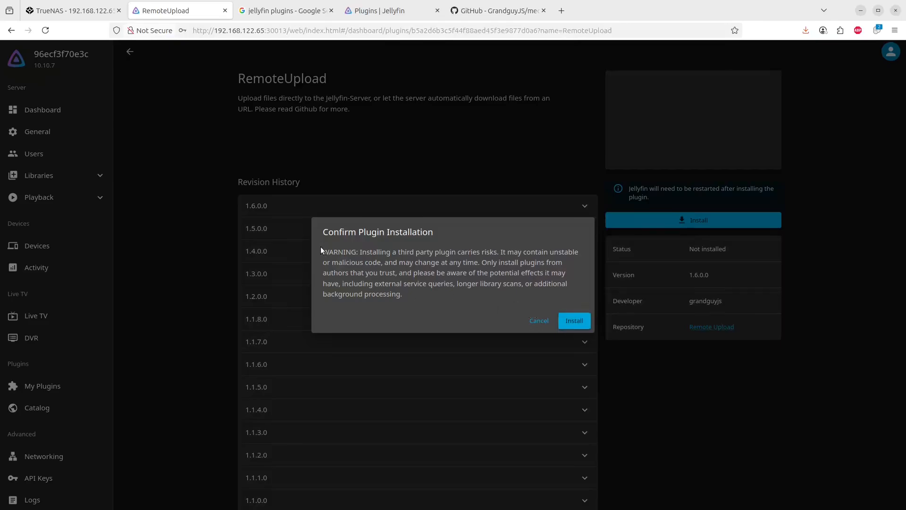
mouse_move(573, 320)
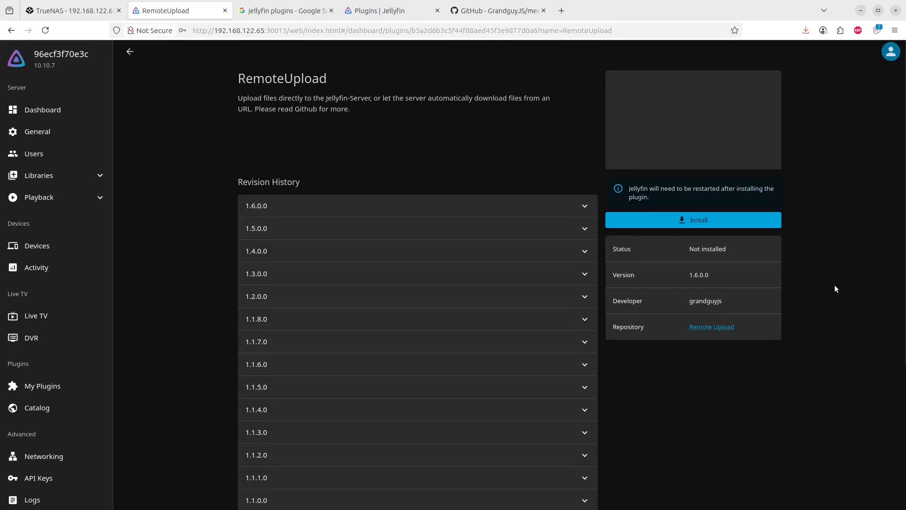
mouse_move(506, 96)
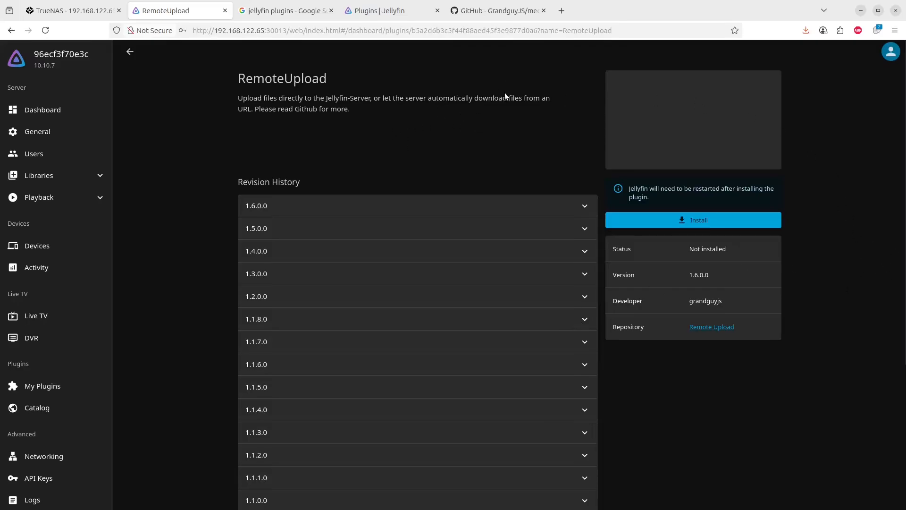
click(693, 219)
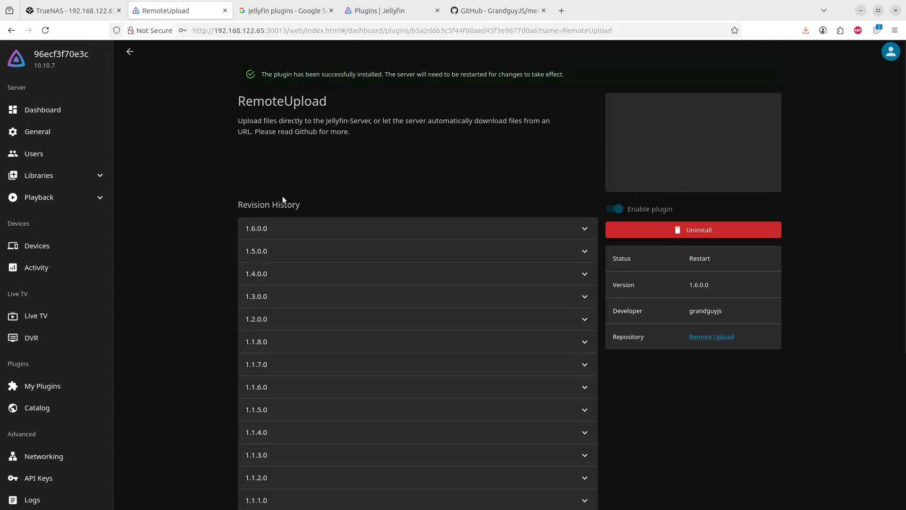
mouse_move(299, 94)
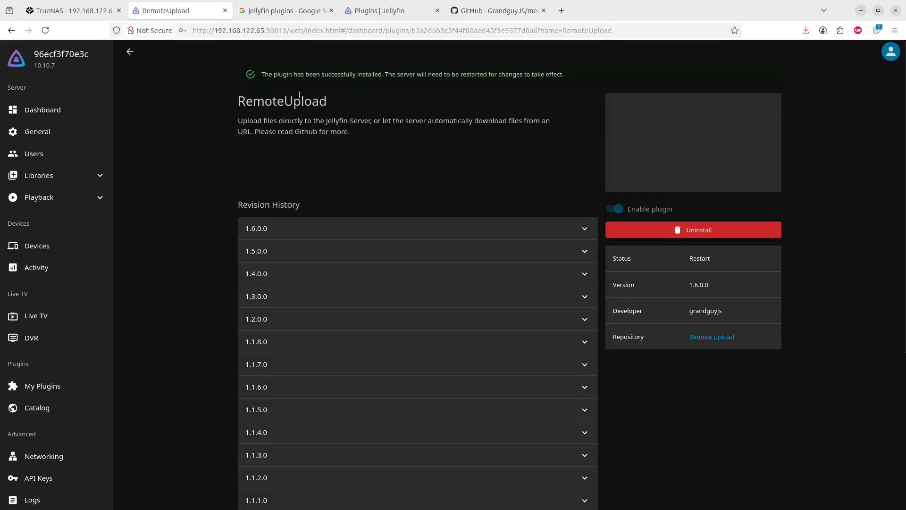
mouse_move(43, 110)
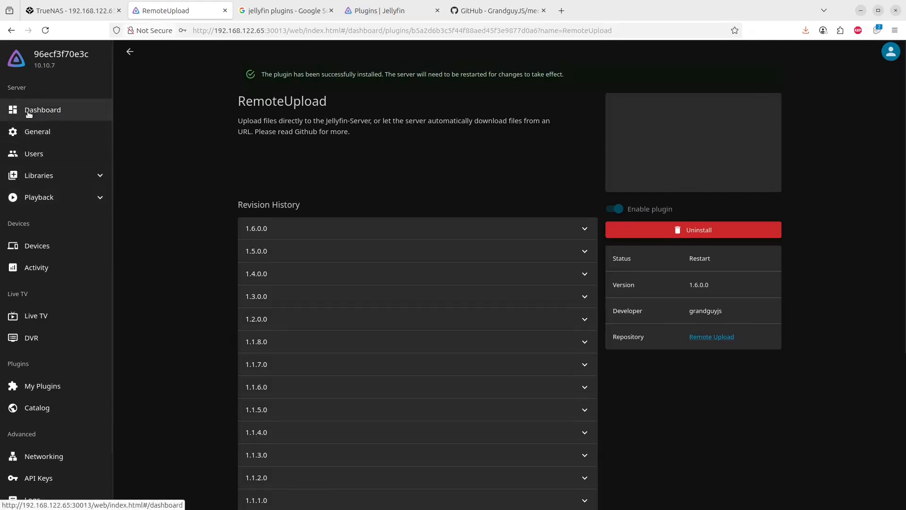
- Restart the Jellyfin server from the dashboard so RemoteUpload loads
click(41, 110)
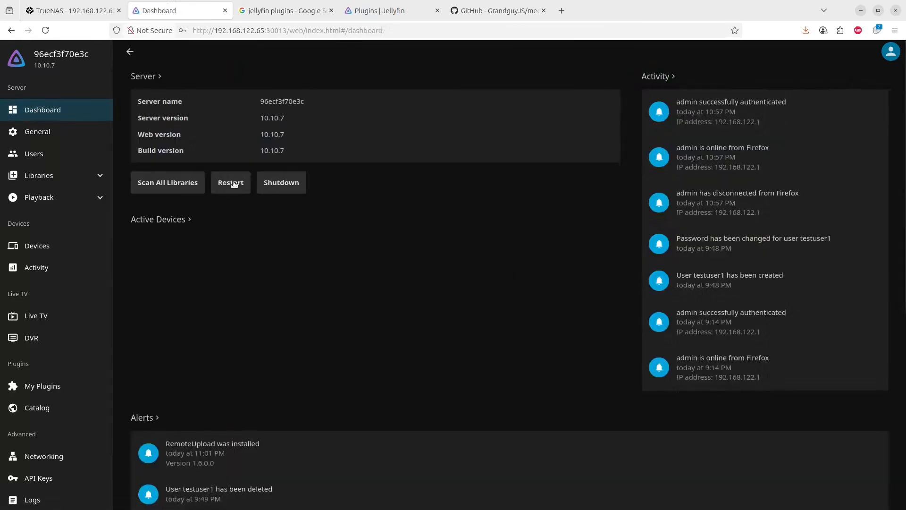
click(231, 183)
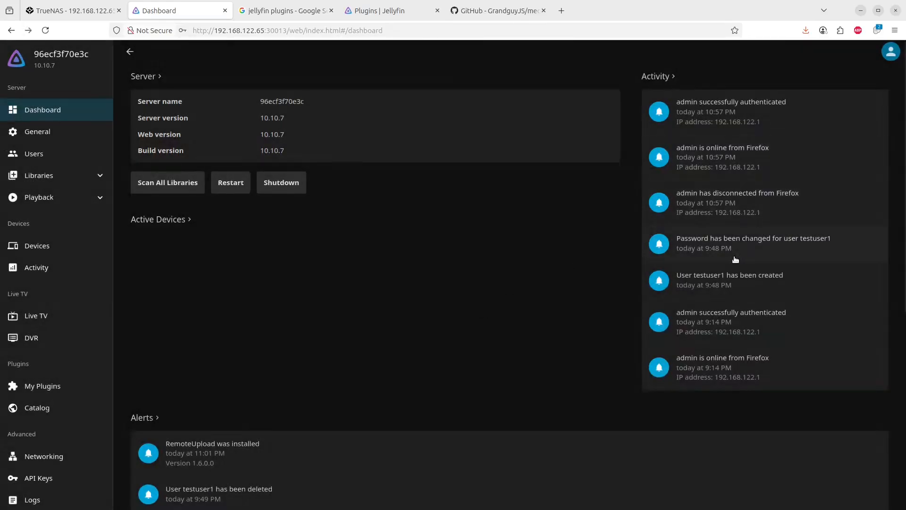
mouse_move(428, 135)
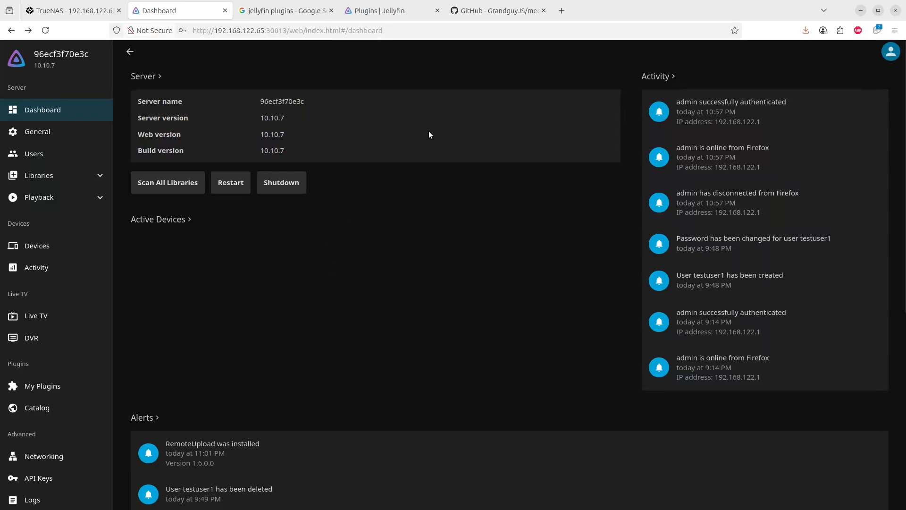
mouse_move(616, 303)
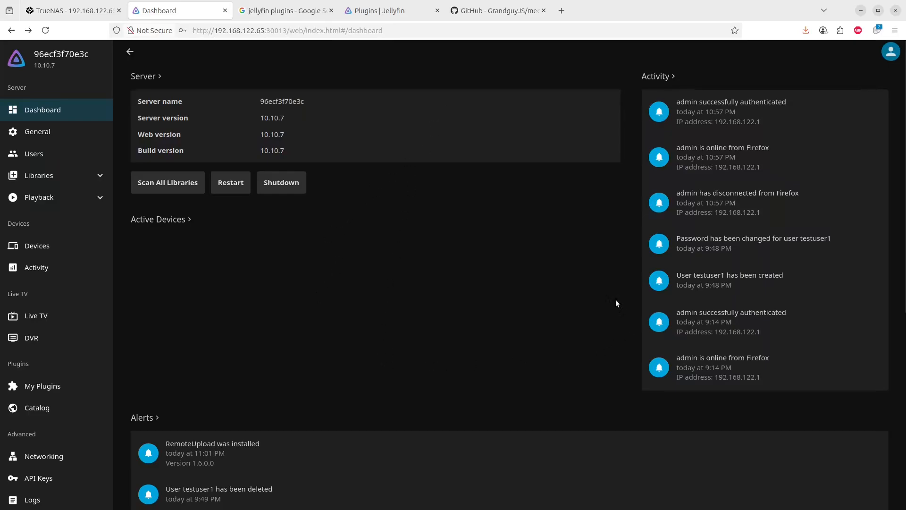
mouse_move(316, 334)
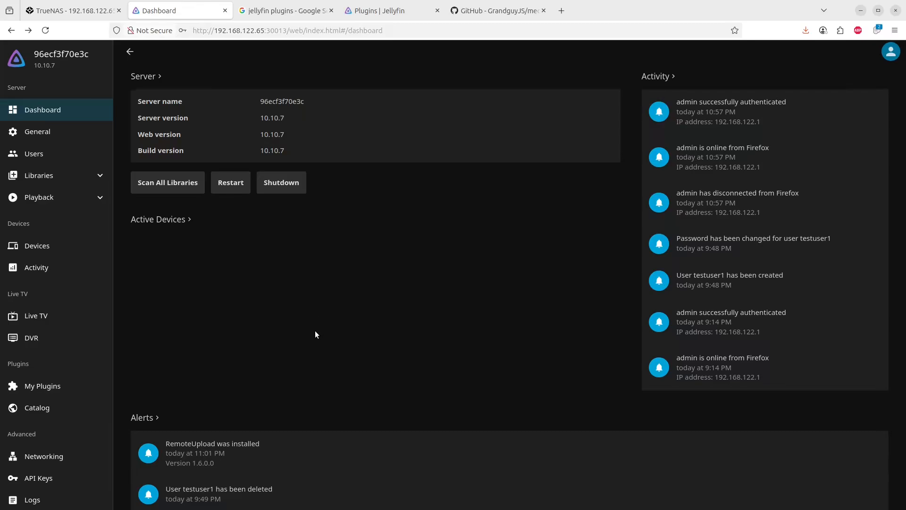
mouse_move(372, 283)
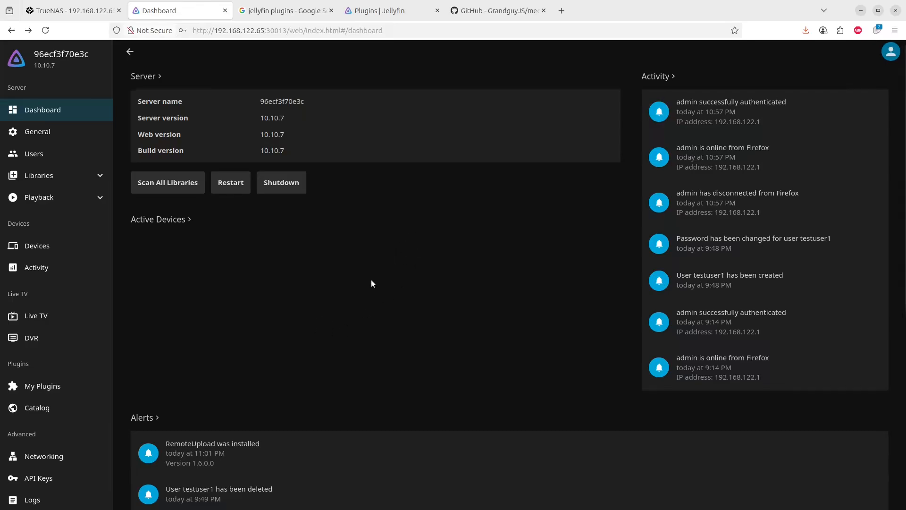
mouse_move(413, 309)
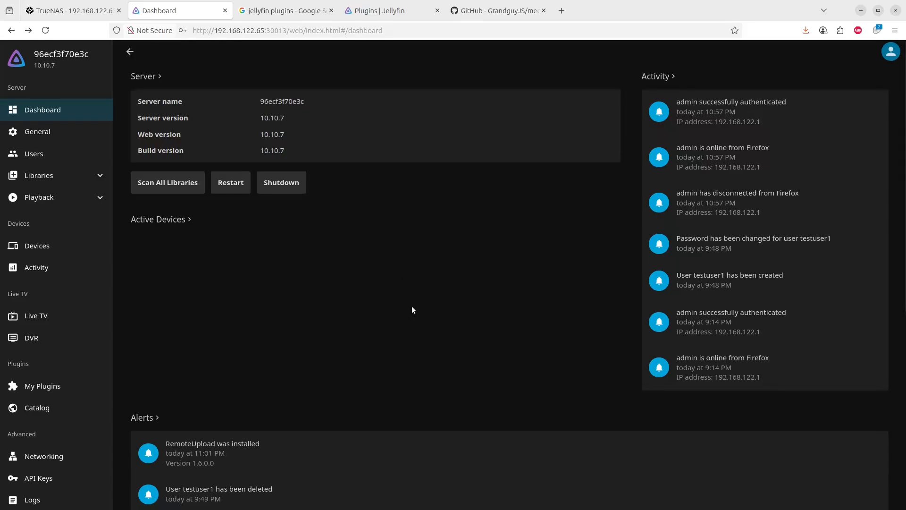
mouse_move(415, 307)
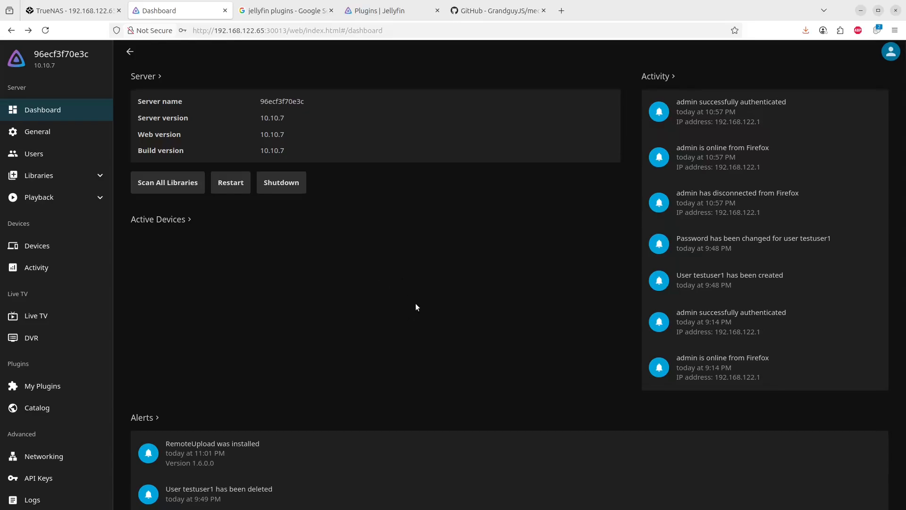
mouse_move(543, 305)
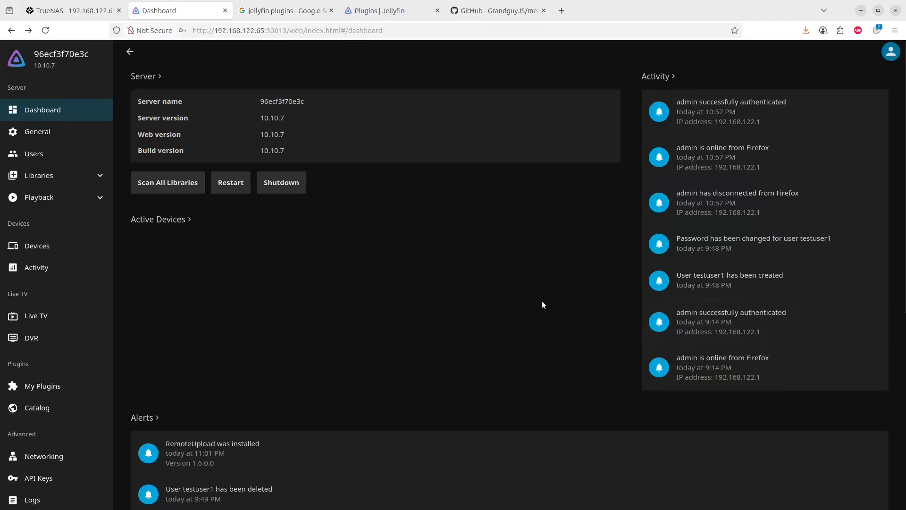
mouse_move(503, 384)
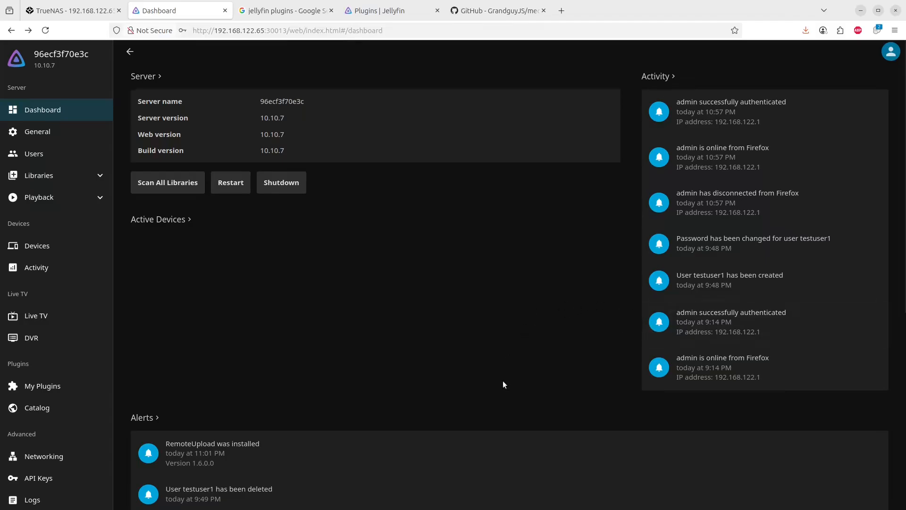
mouse_move(510, 293)
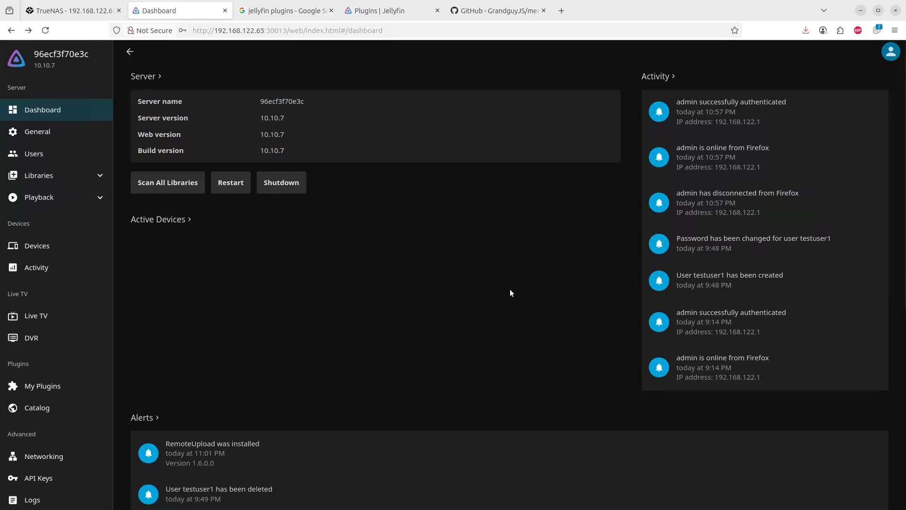
mouse_move(540, 269)
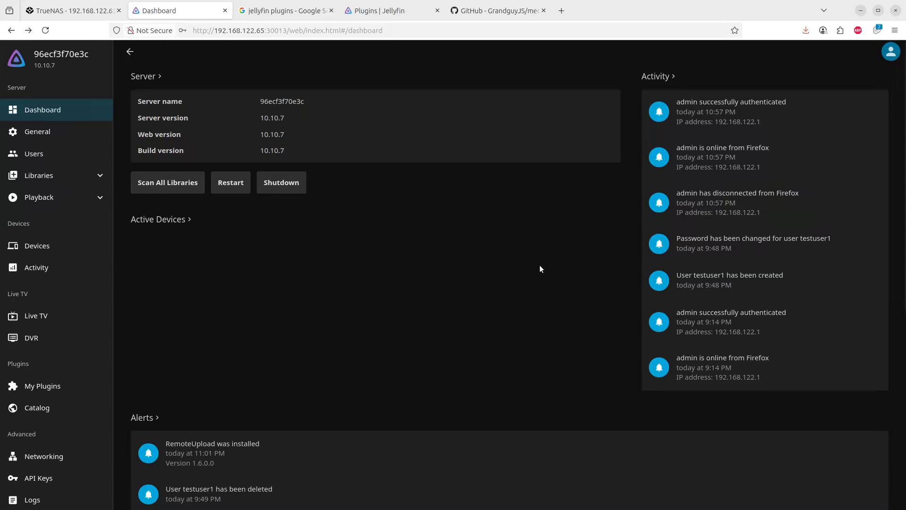
mouse_move(837, 498)
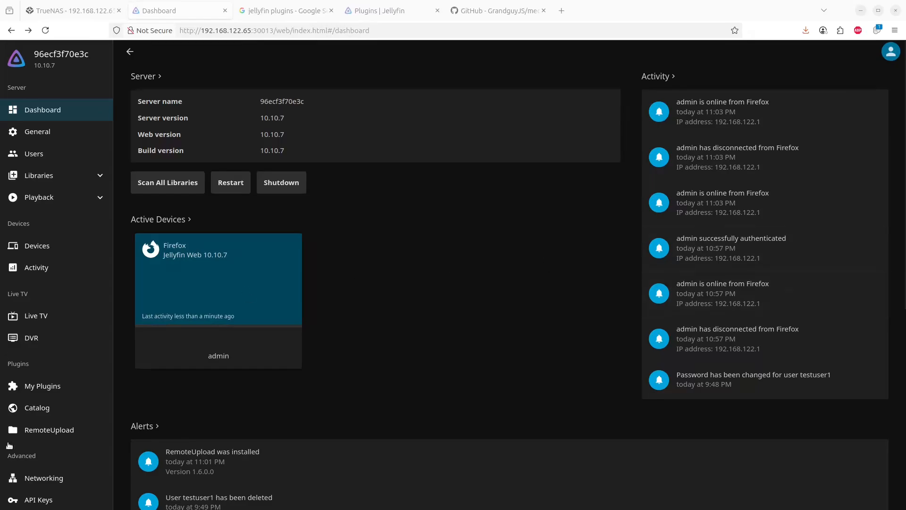
mouse_move(483, 220)
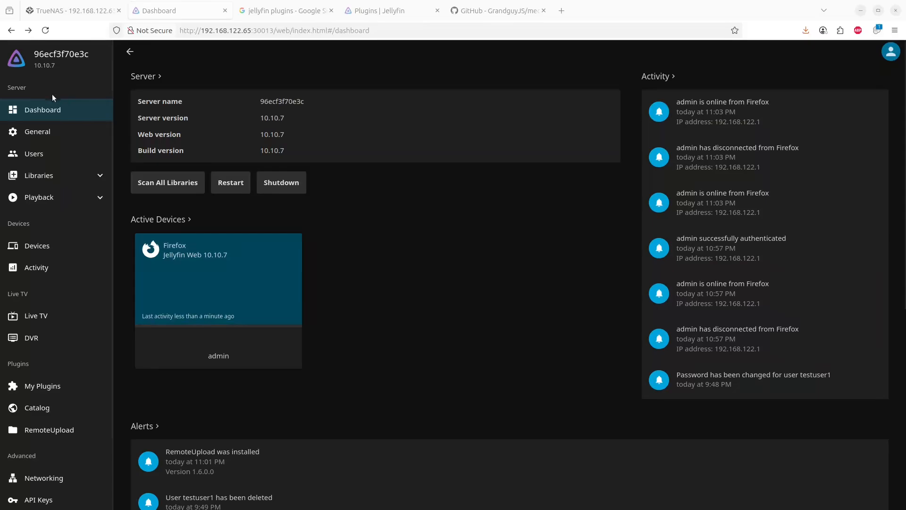
mouse_move(49, 430)
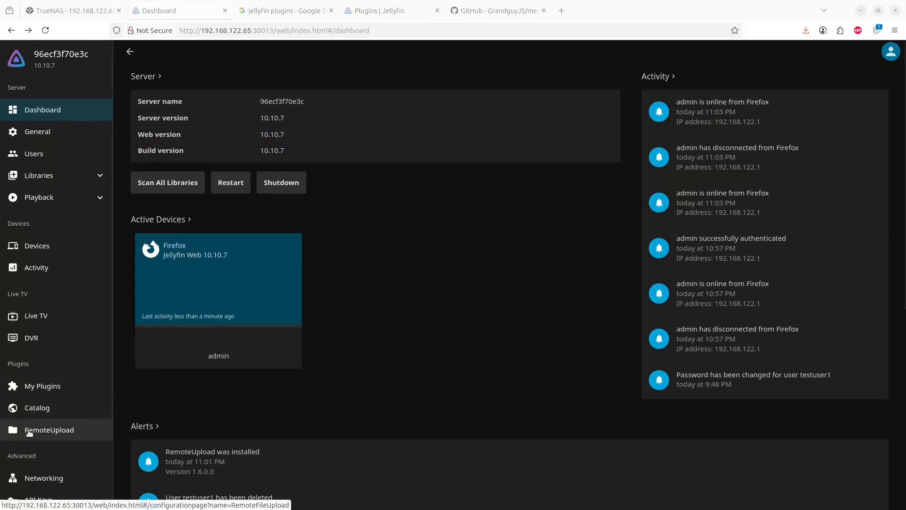
- Reach the RemoteUpload plugin settings and list the available upload destination folders
click(49, 430)
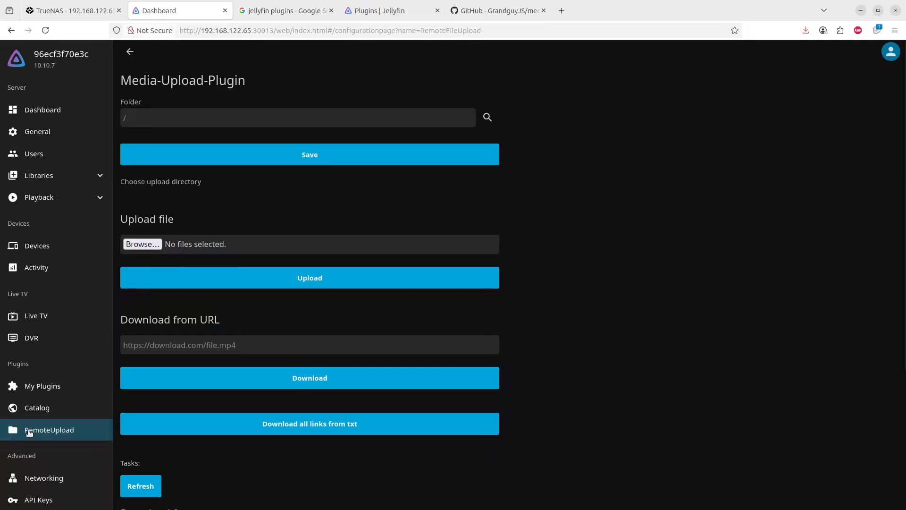
mouse_move(500, 124)
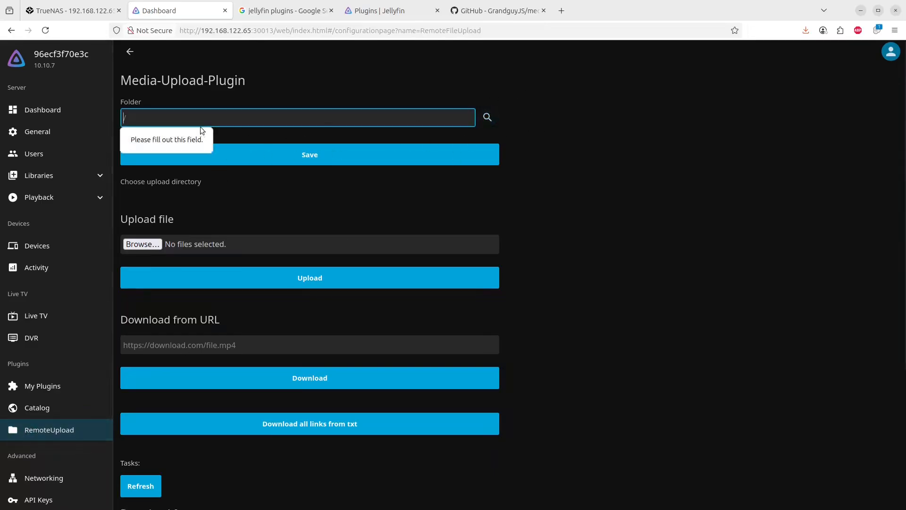
text(/)
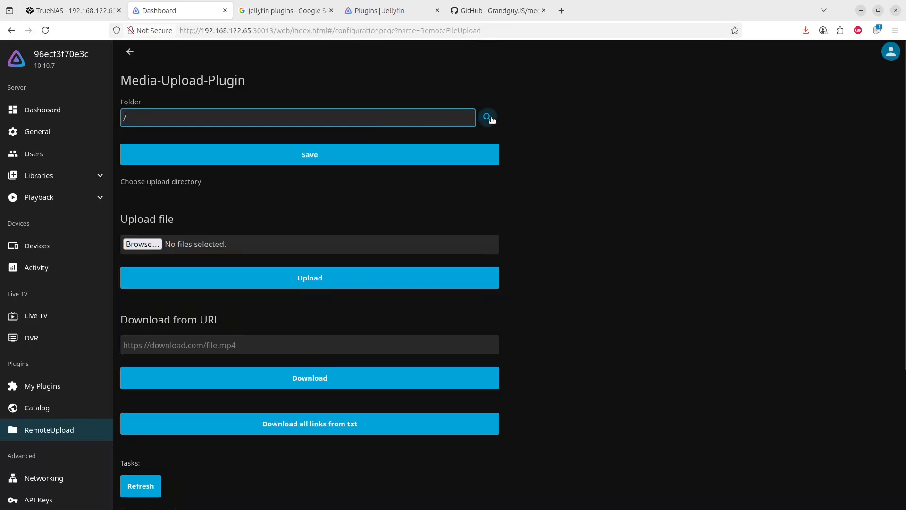
click(487, 117)
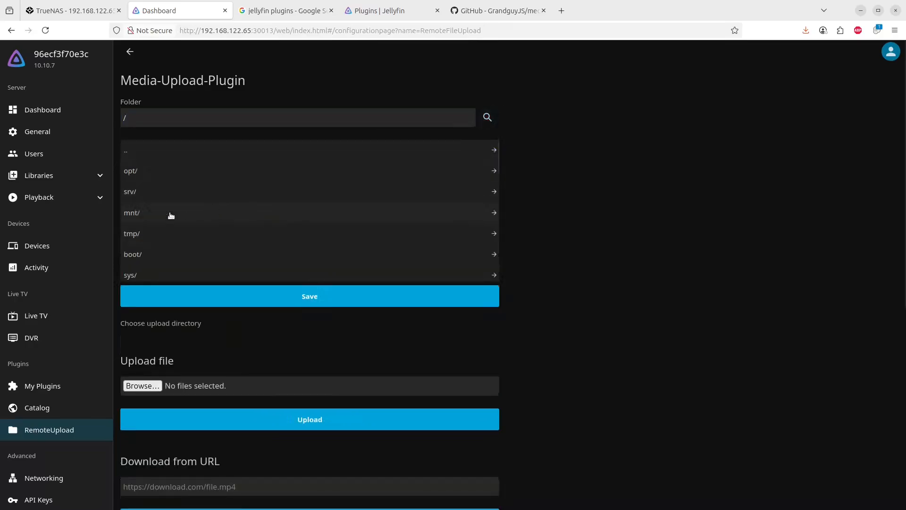
click(132, 212)
text(mn)
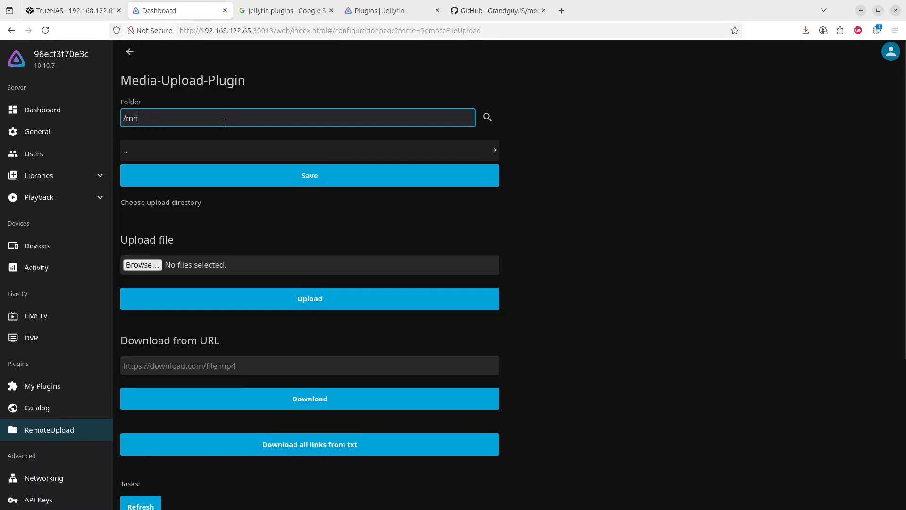
- Enter /Movies/ as the plugin's upload folder path
text(/M)
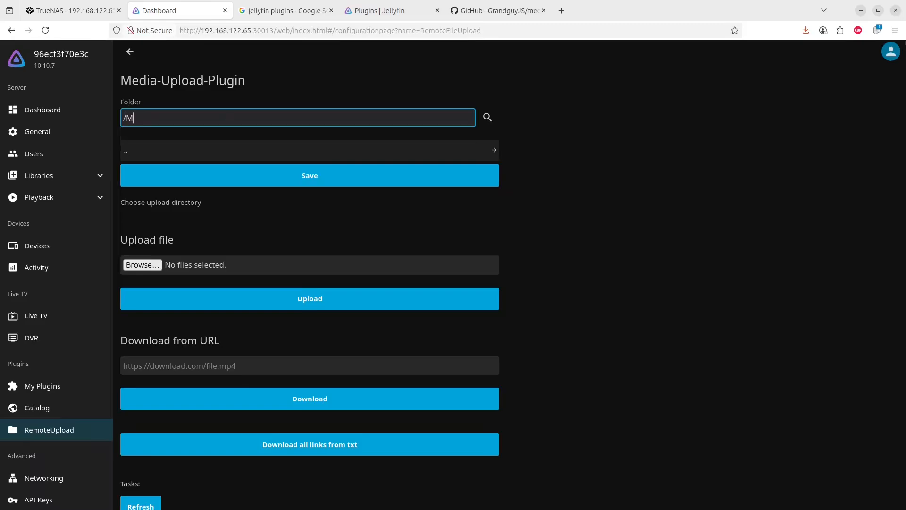
text(o)
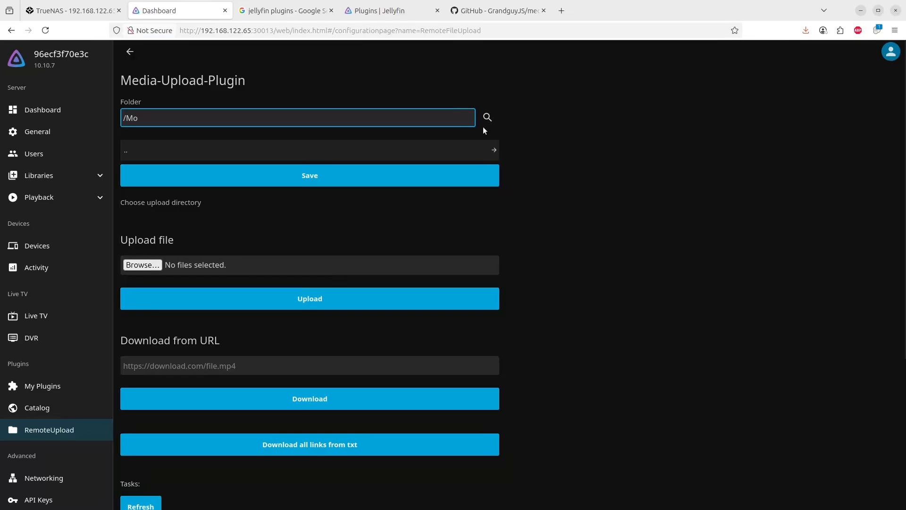
text(/)
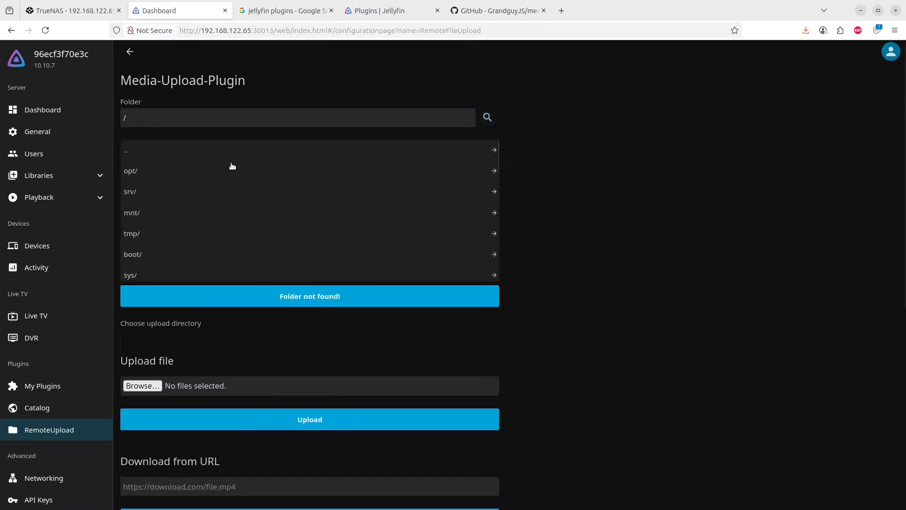
scroll(down, 3)
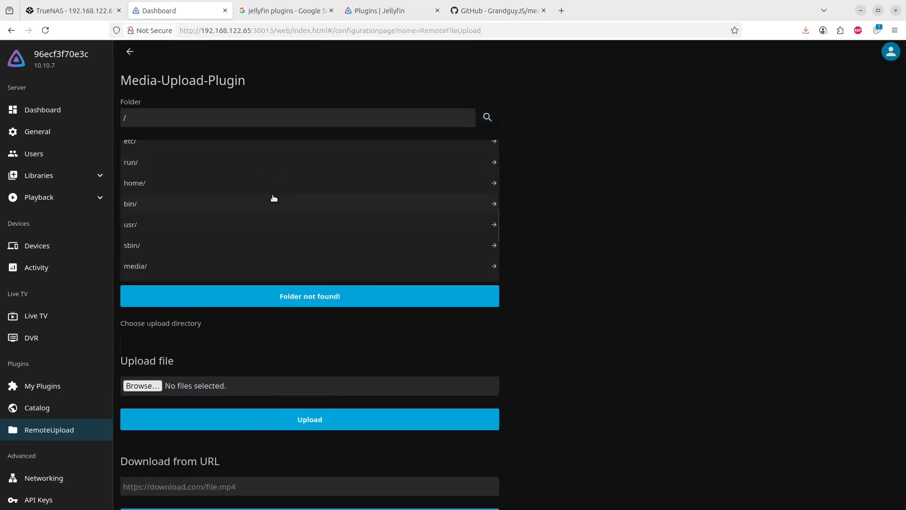
scroll(down, 3)
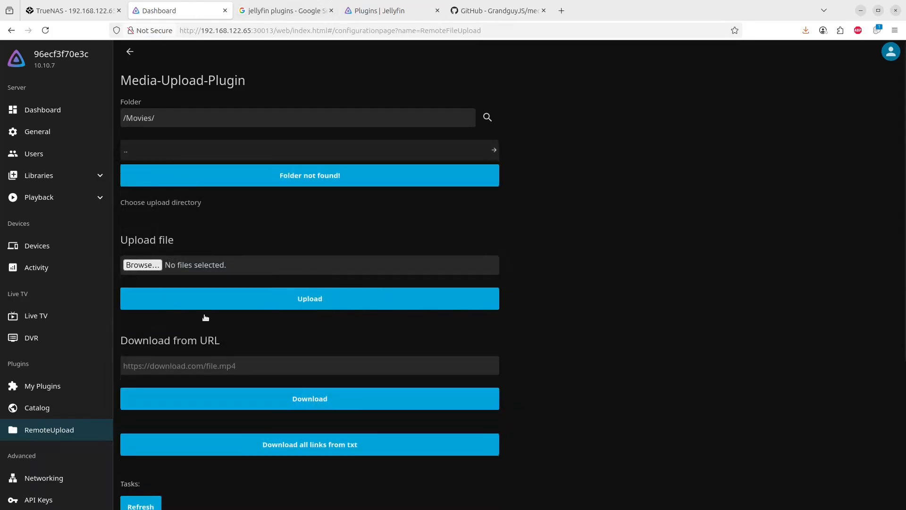
mouse_move(265, 154)
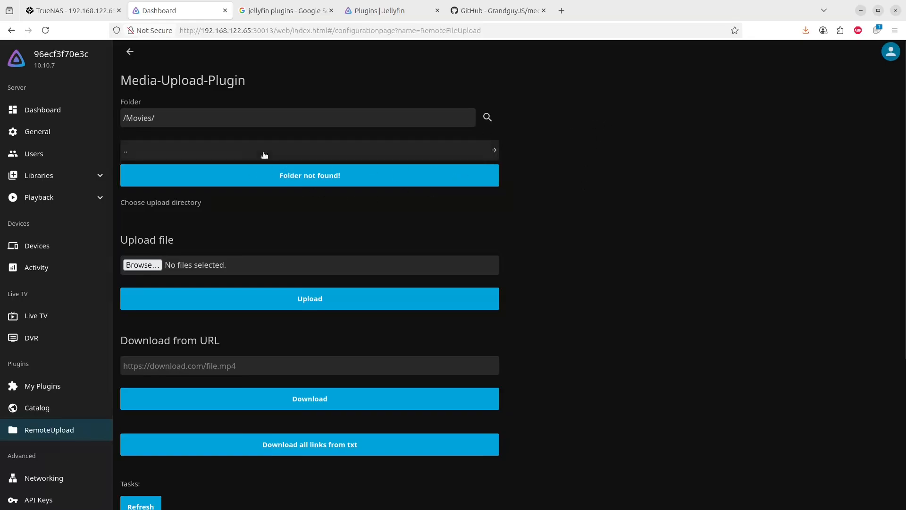
mouse_move(495, 149)
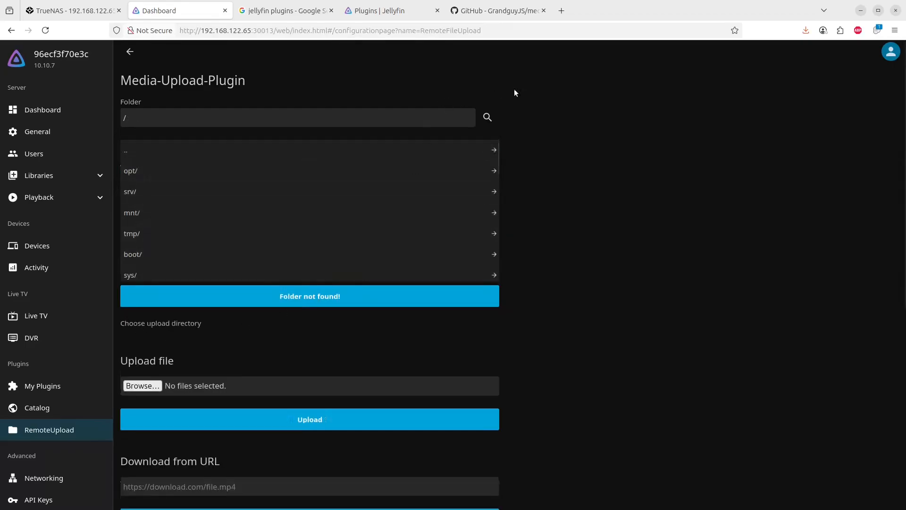
scroll(down, 3)
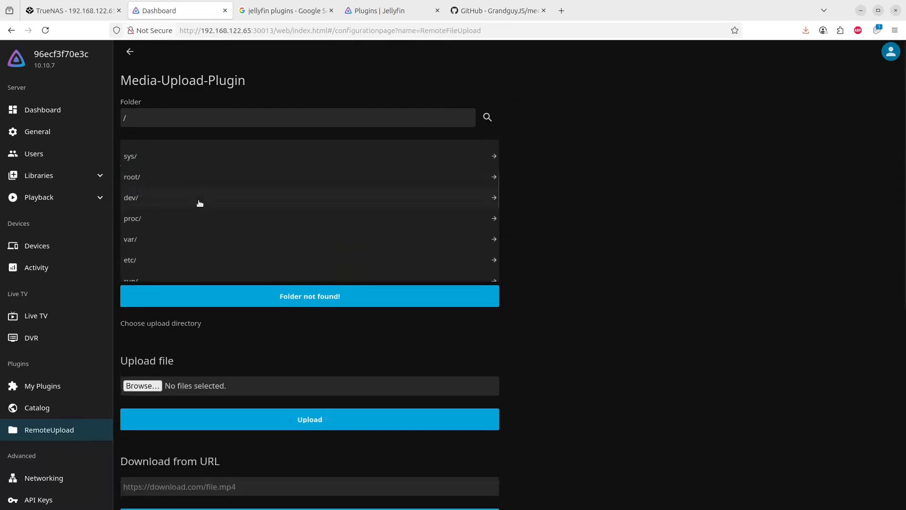
scroll(down, 3)
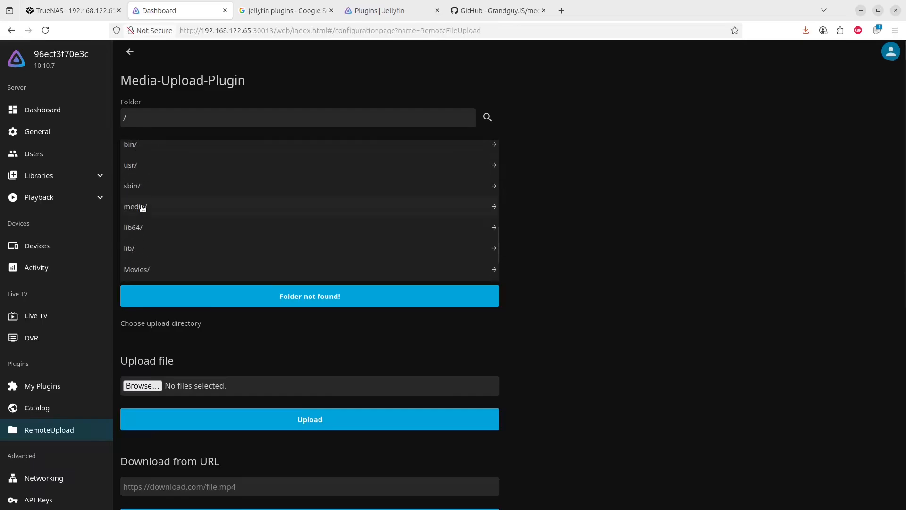
scroll(down, 3)
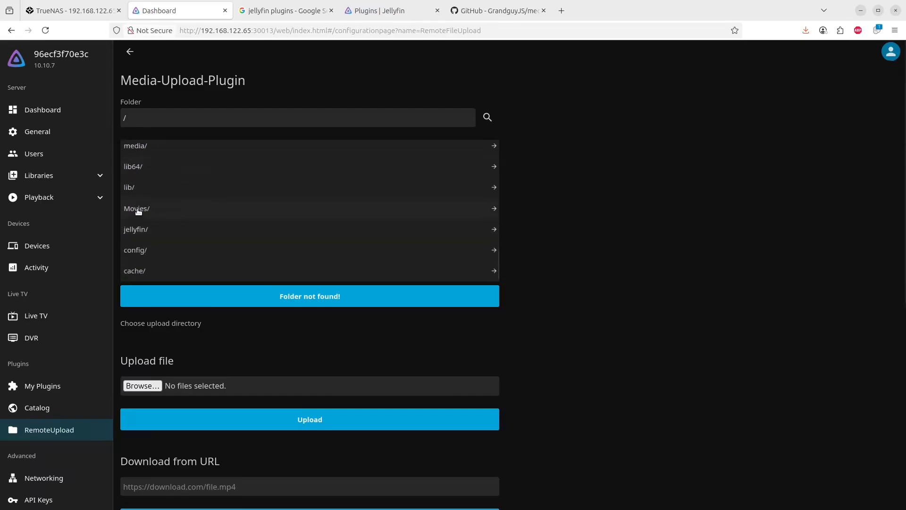
click(136, 208)
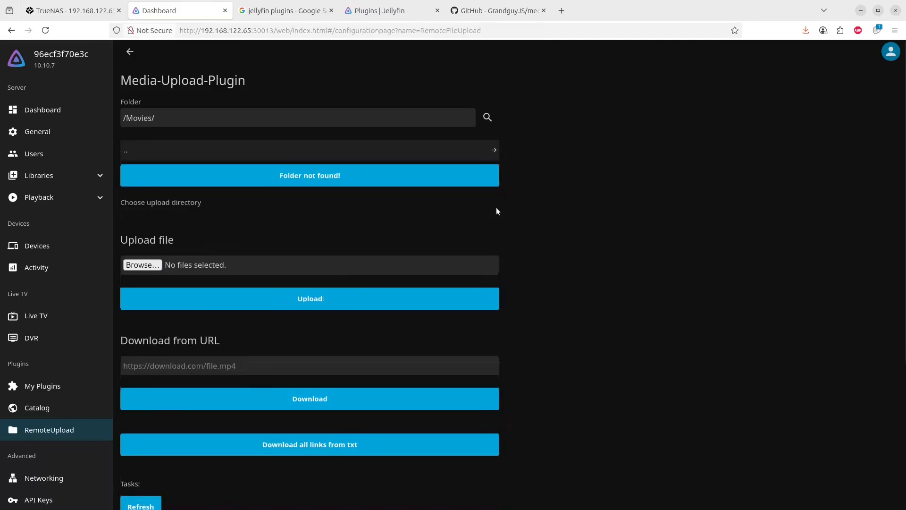
mouse_move(175, 217)
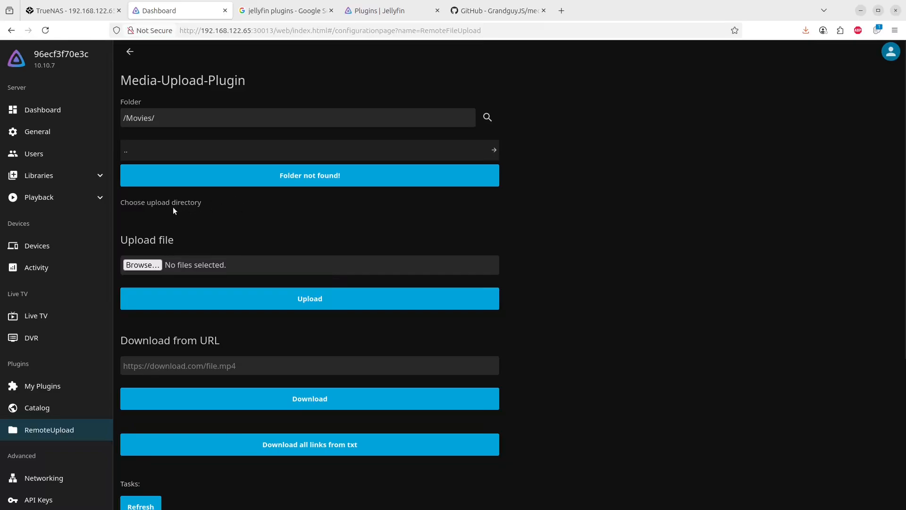
mouse_move(318, 181)
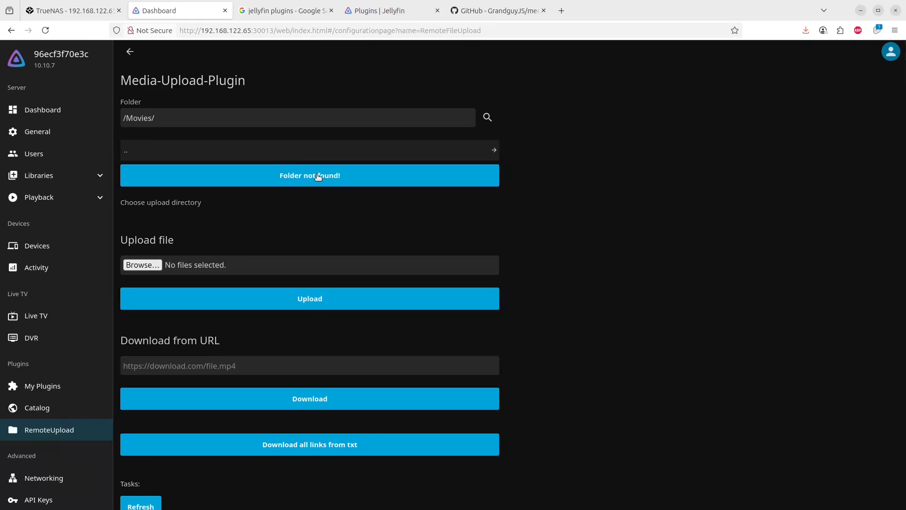
mouse_move(280, 176)
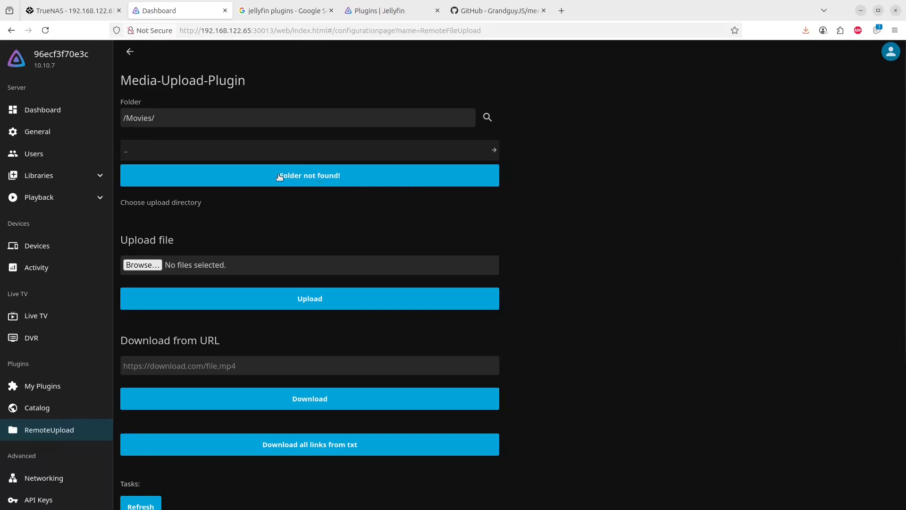
- Save /Movies/ as the Media-Upload-Plugin's upload directory
click(309, 175)
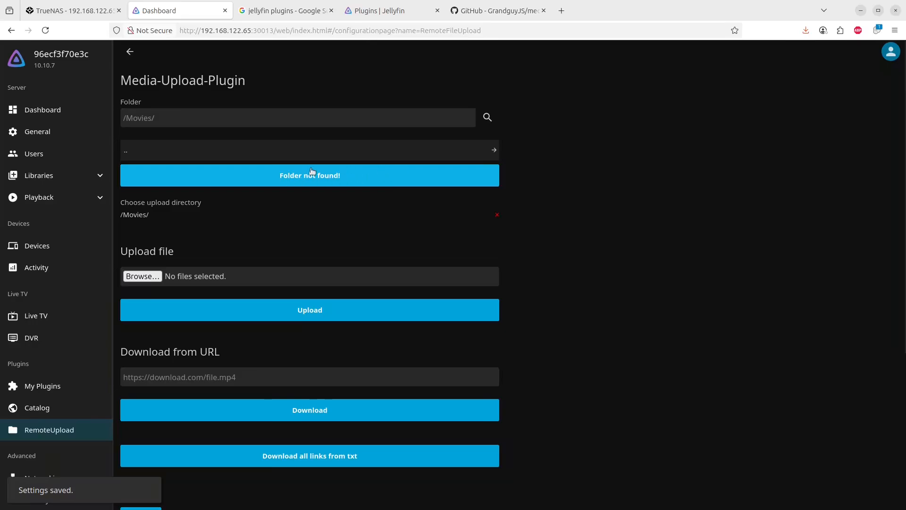
mouse_move(178, 251)
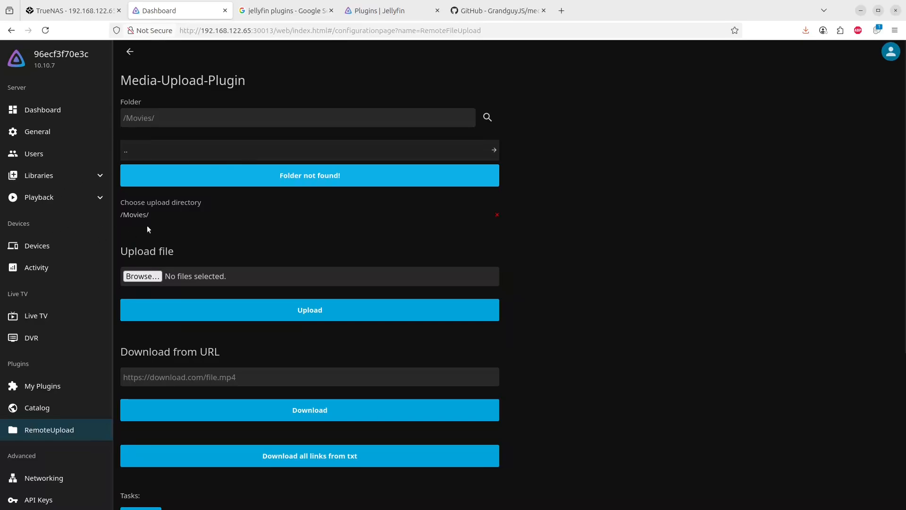
mouse_move(96, 242)
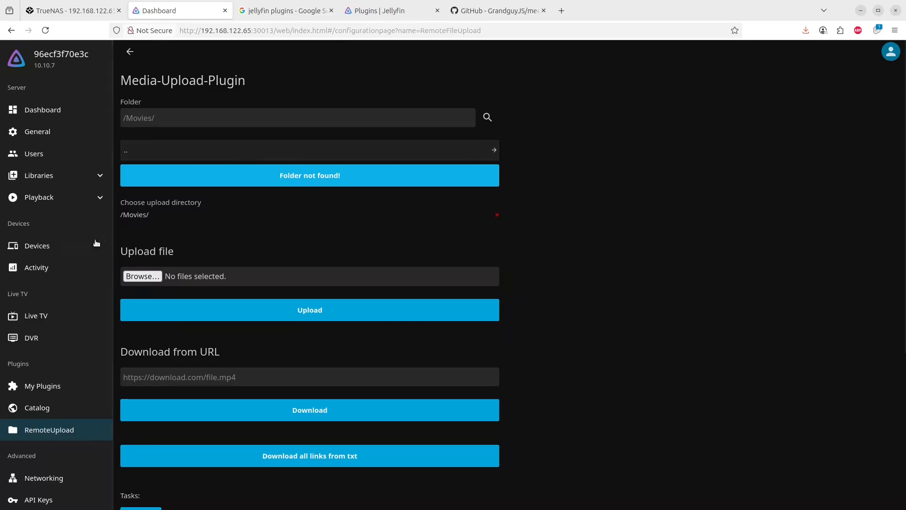
mouse_move(96, 241)
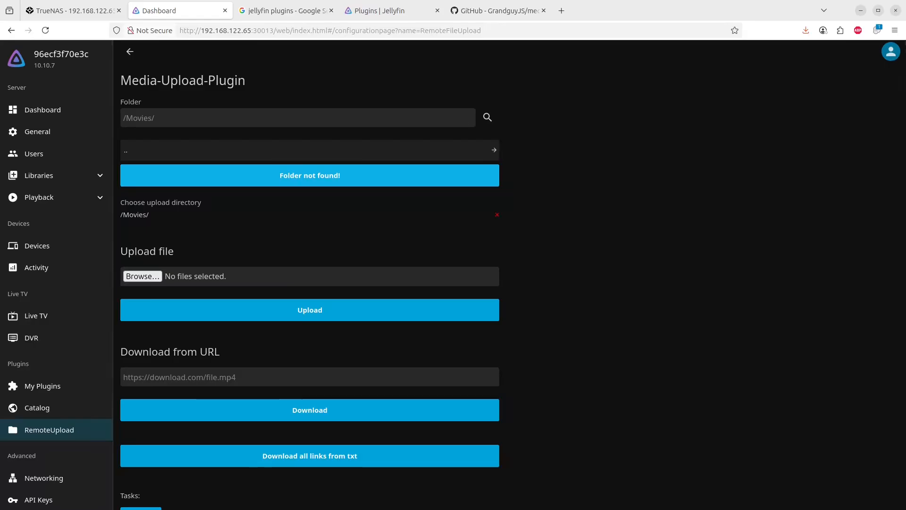
- Select The Martian.mp4 and start uploading it into /Movies/
click(141, 275)
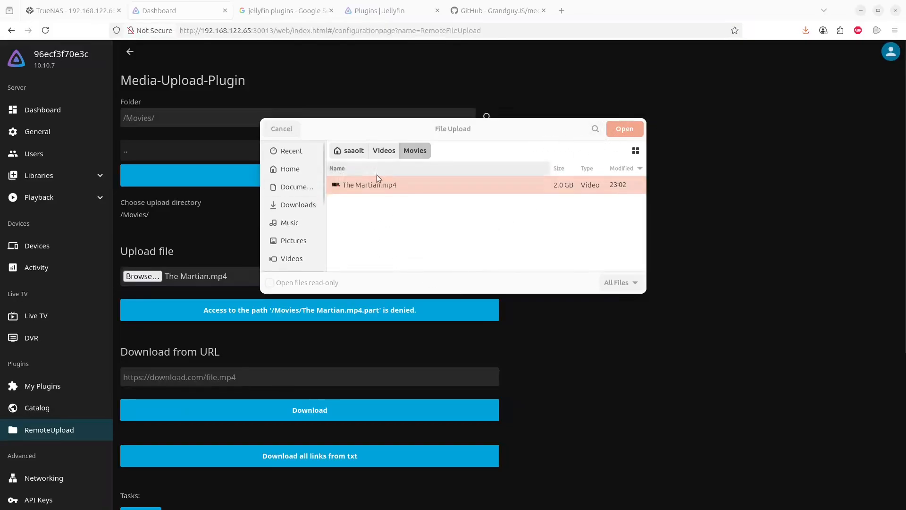
click(282, 129)
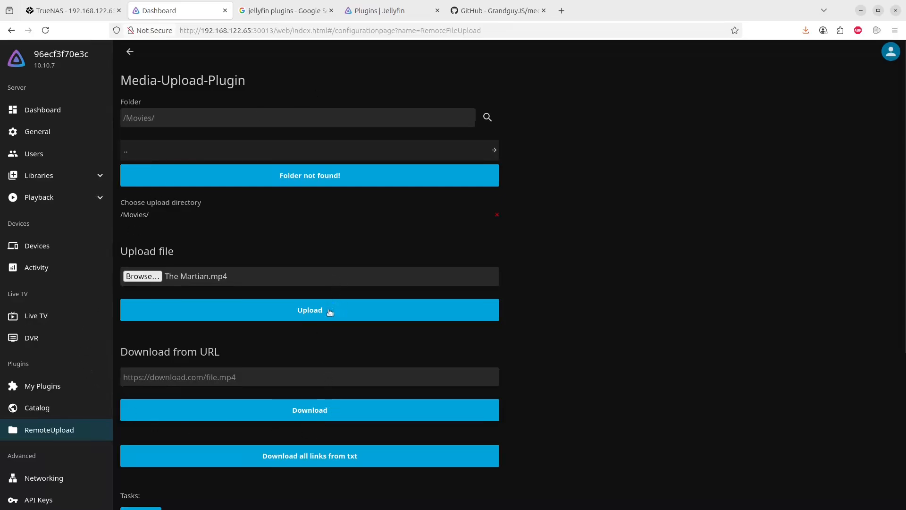
click(310, 310)
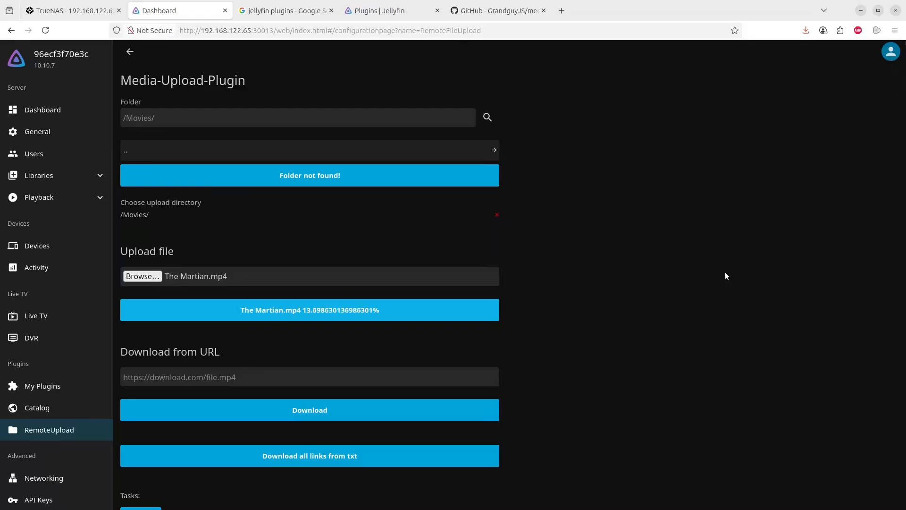
mouse_move(547, 241)
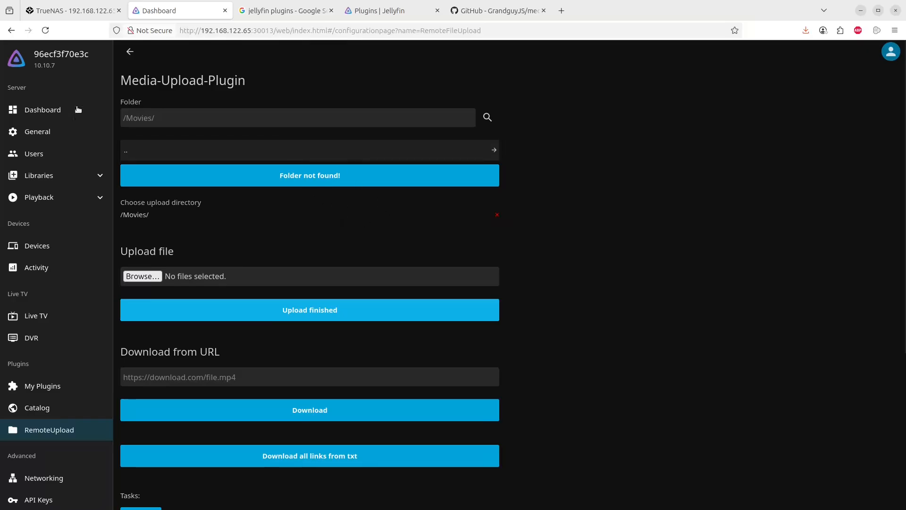
- Run Scan All Libraries from the server dashboard
click(42, 110)
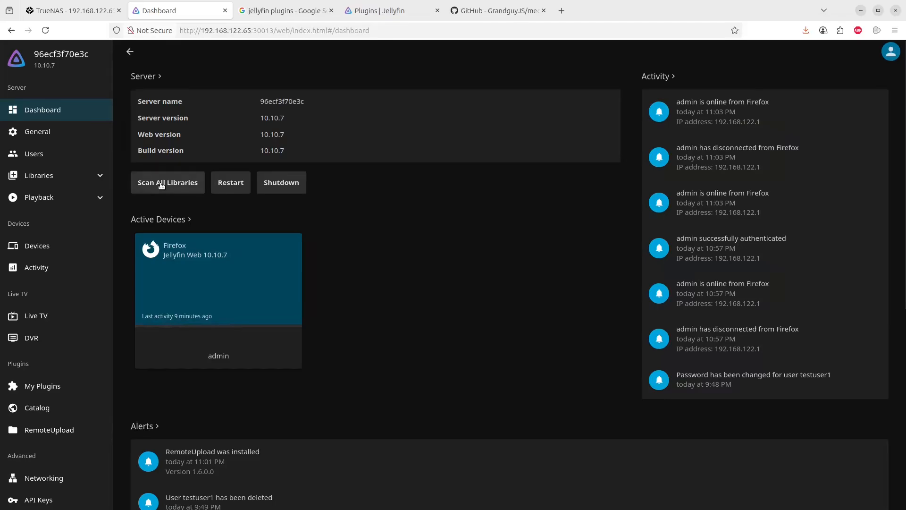
click(167, 182)
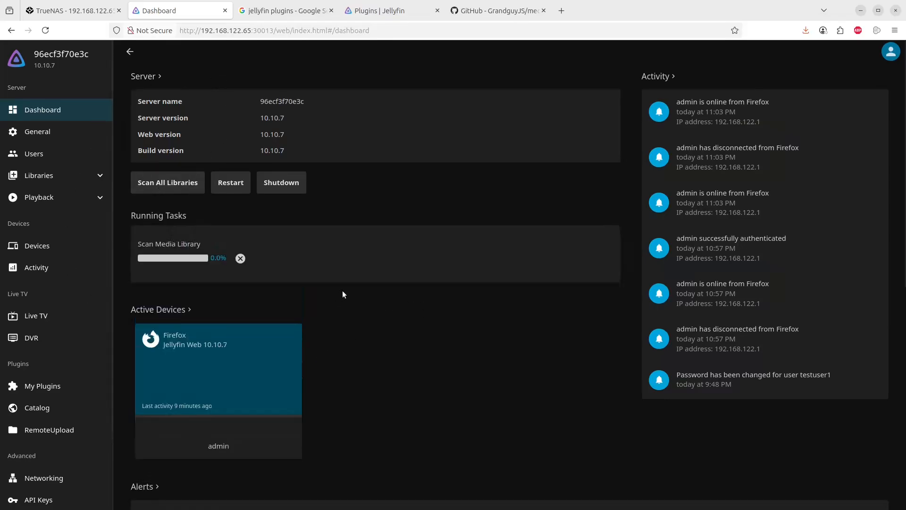
mouse_move(348, 309)
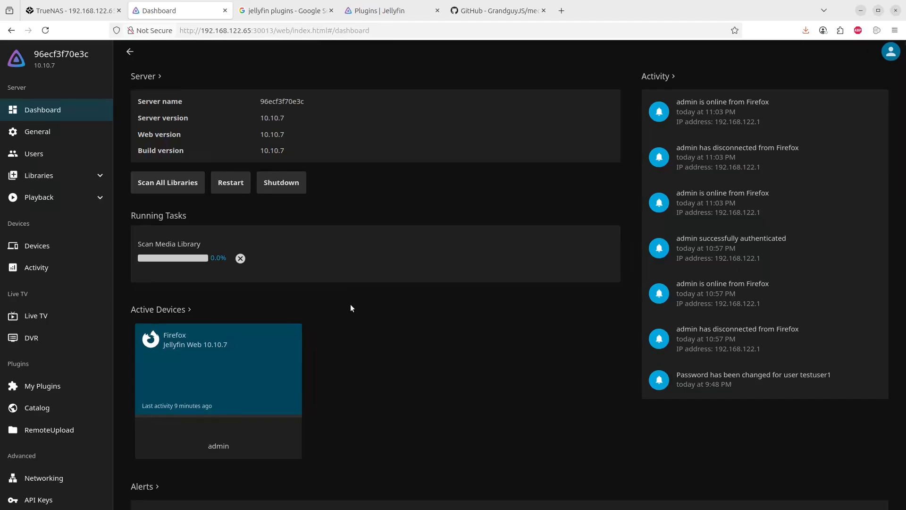
mouse_move(508, 317)
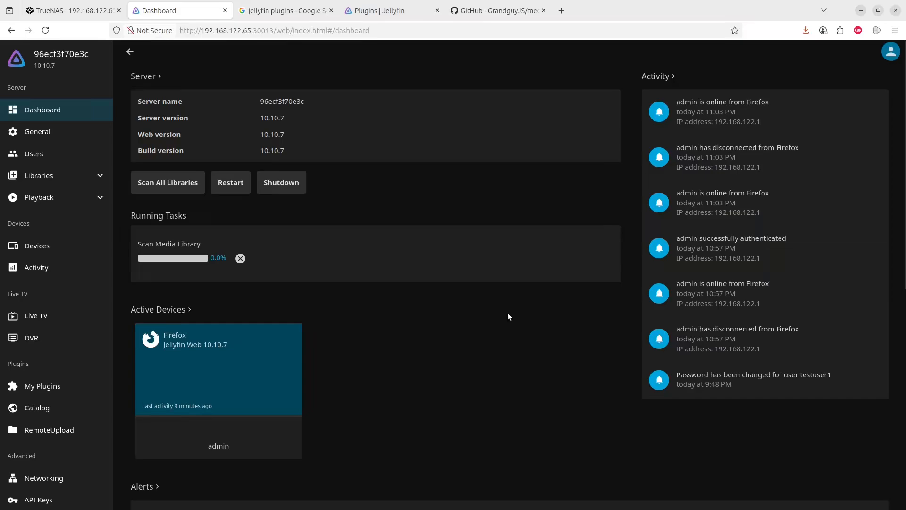
mouse_move(256, 114)
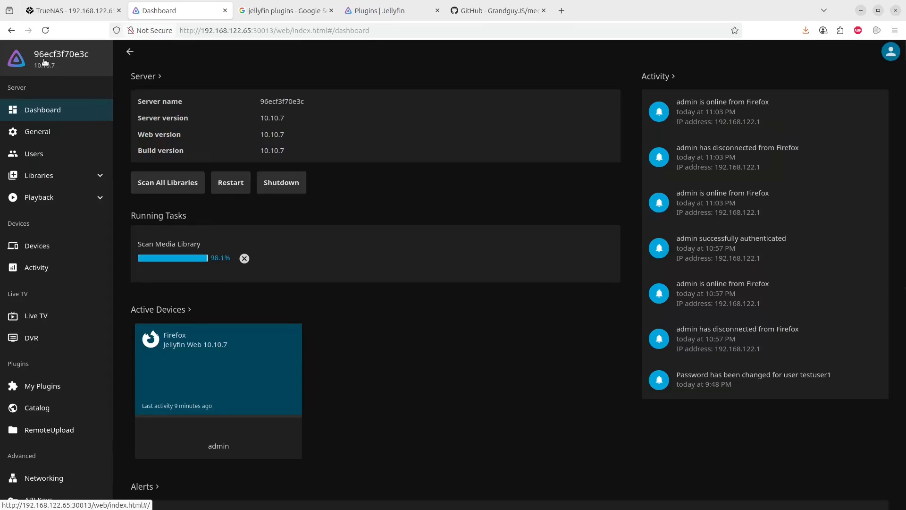
- Open the Jellyfin home page in a new tab and enter the Movies library showing The Martian
right_click(61, 54)
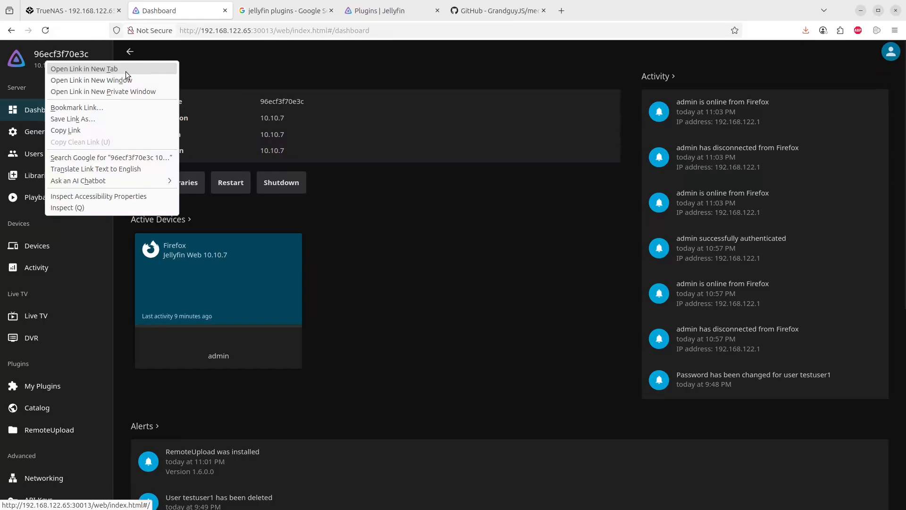
click(84, 69)
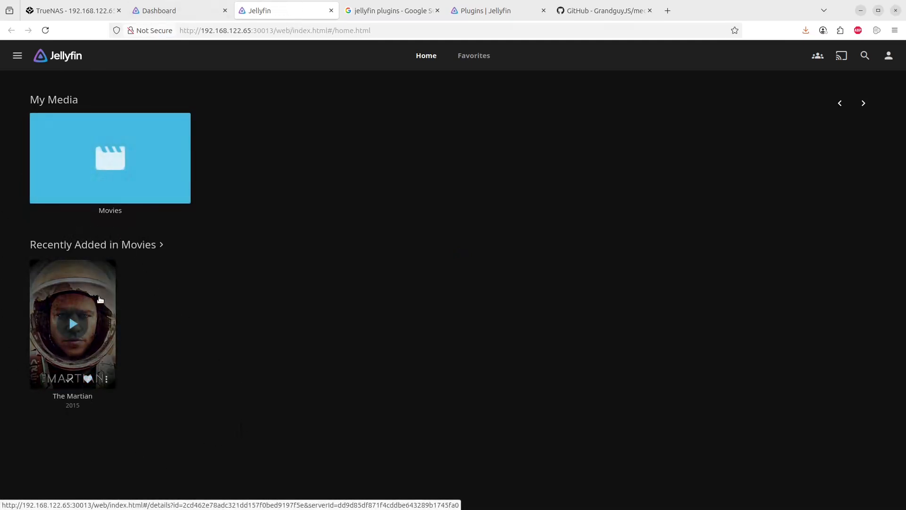
click(110, 158)
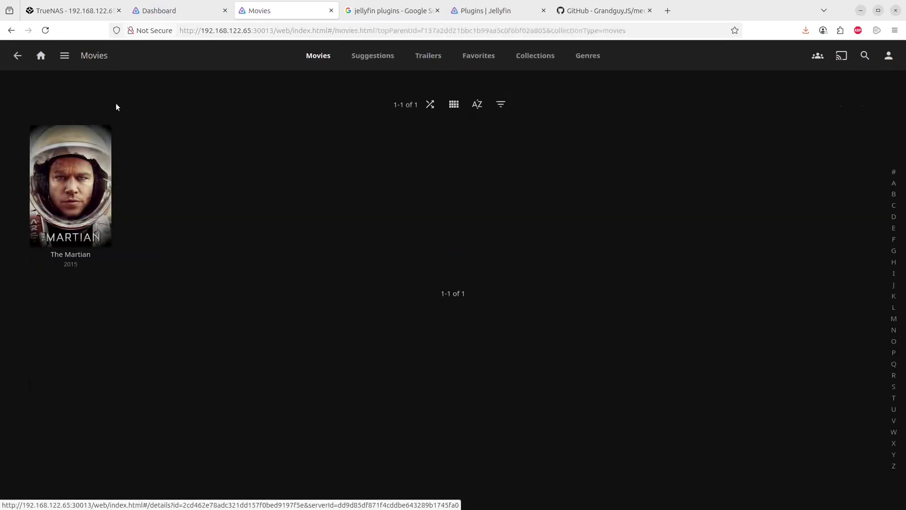
- View The Martian's details page: 1080p, PG-13, synopsis, genres, cast & crew
click(71, 185)
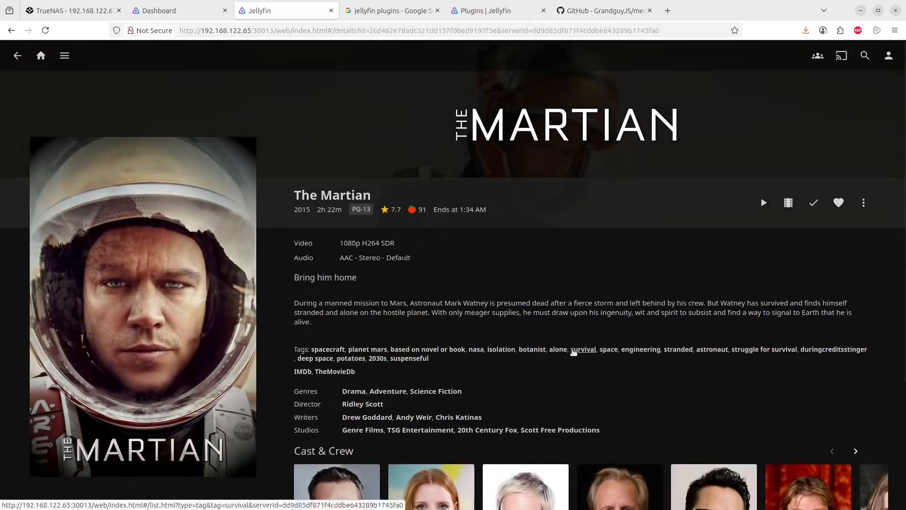
mouse_move(147, 190)
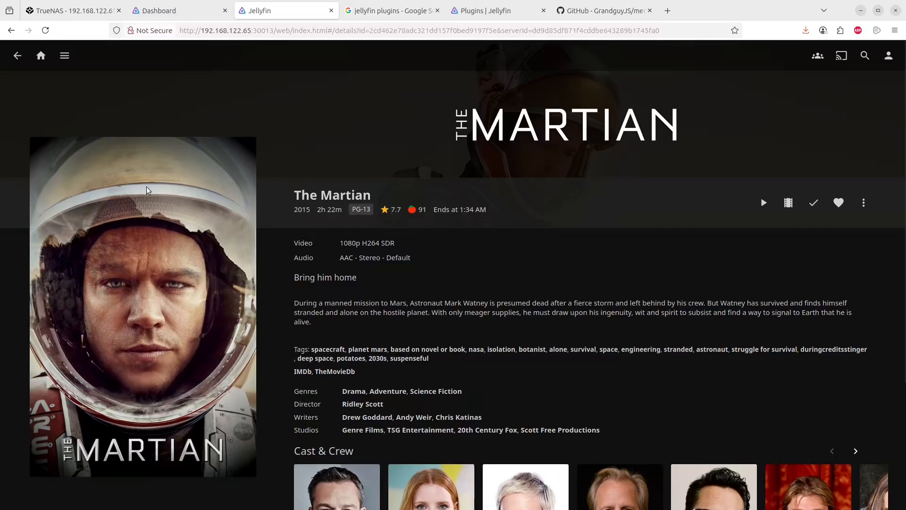
mouse_move(539, 366)
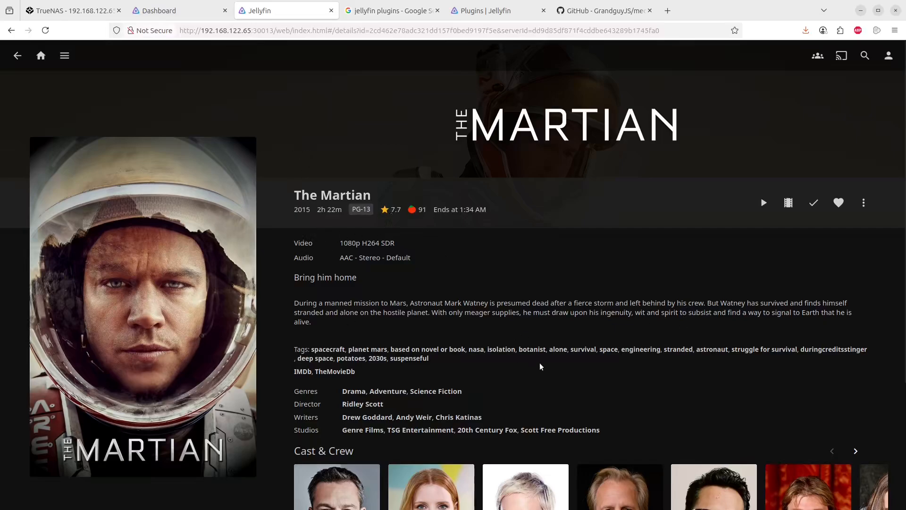
scroll(down, 3)
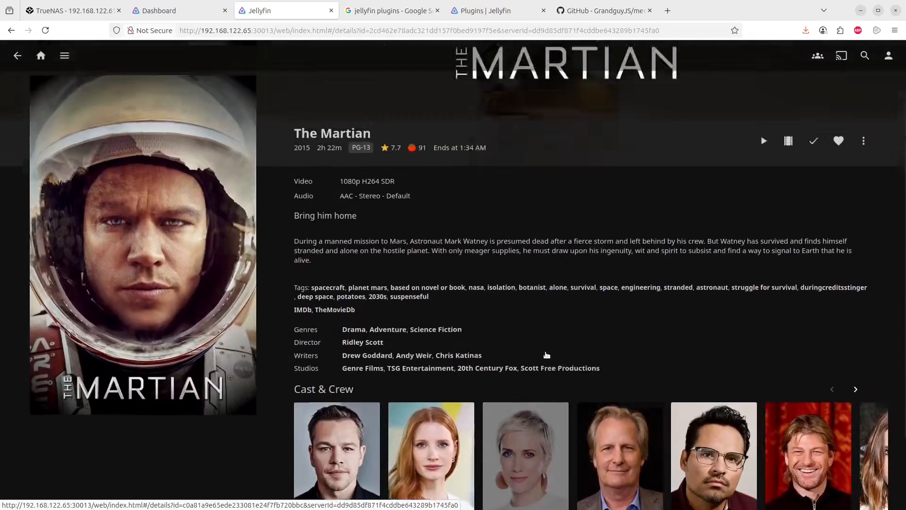
scroll(down, 3)
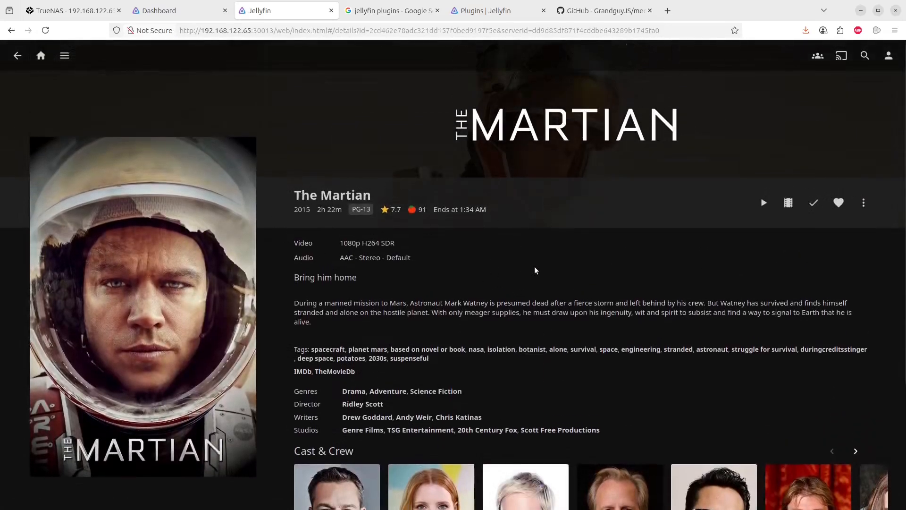
mouse_move(763, 202)
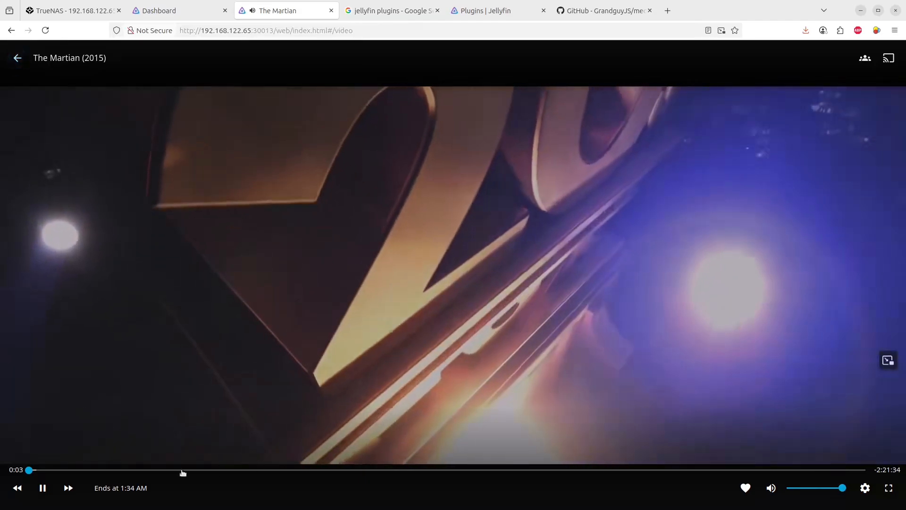
- Exit the video player back to The Martian's details page
click(17, 57)
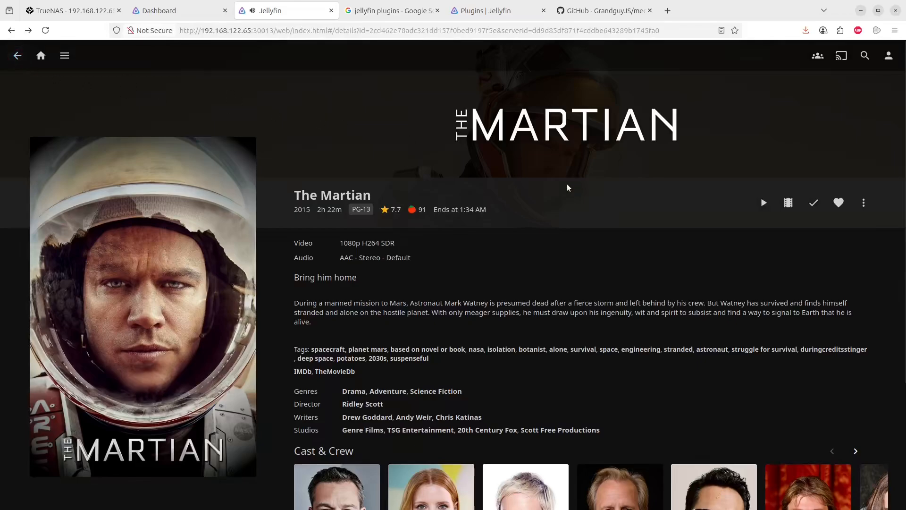